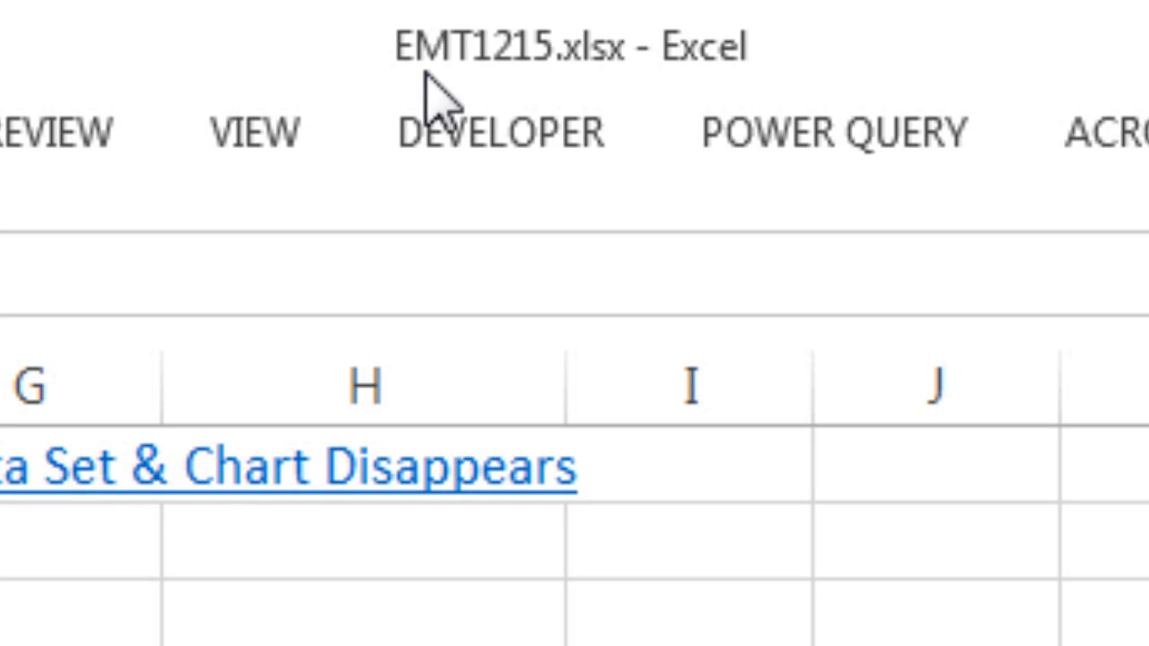
mouse_move(611, 94)
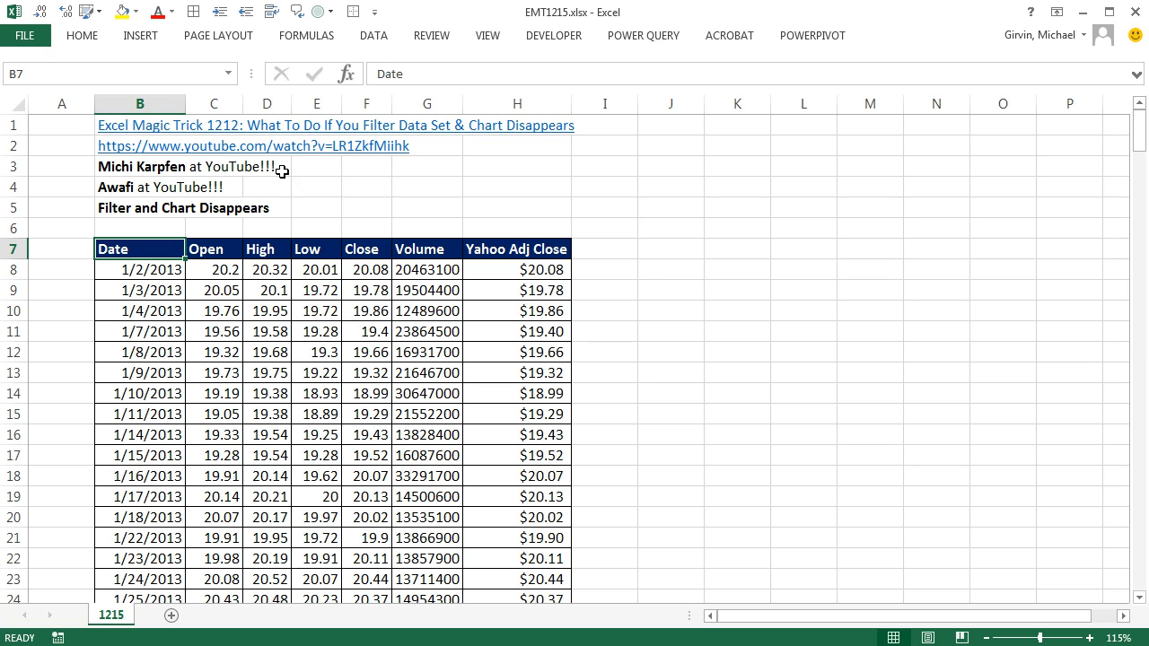
mouse_move(394, 141)
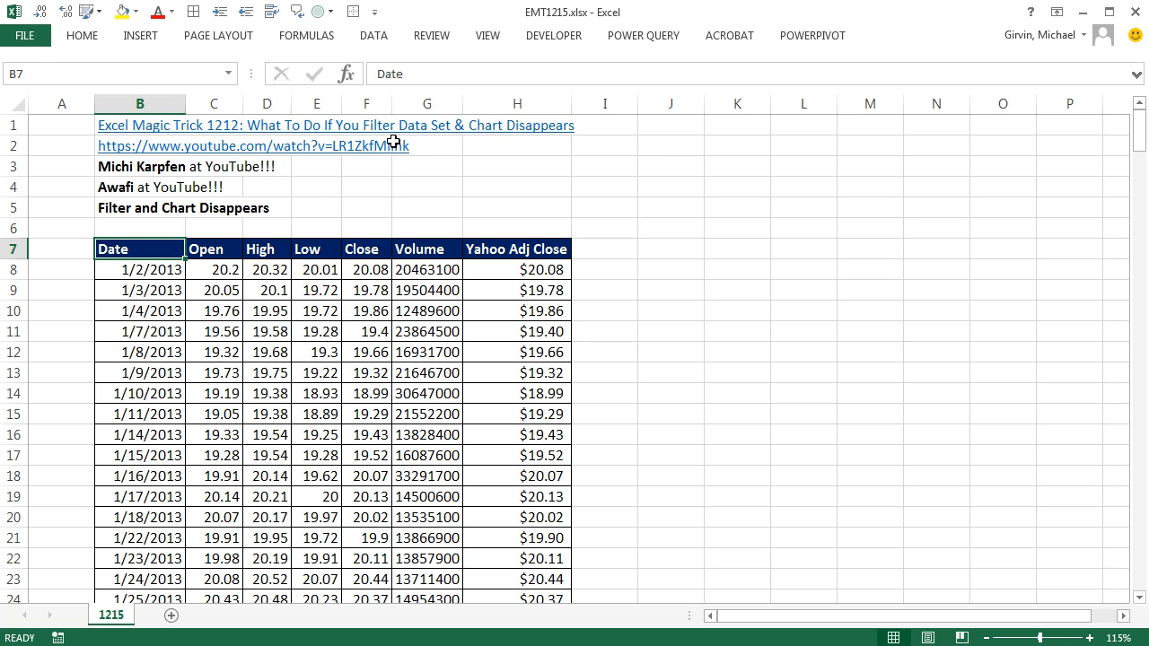
mouse_move(505, 147)
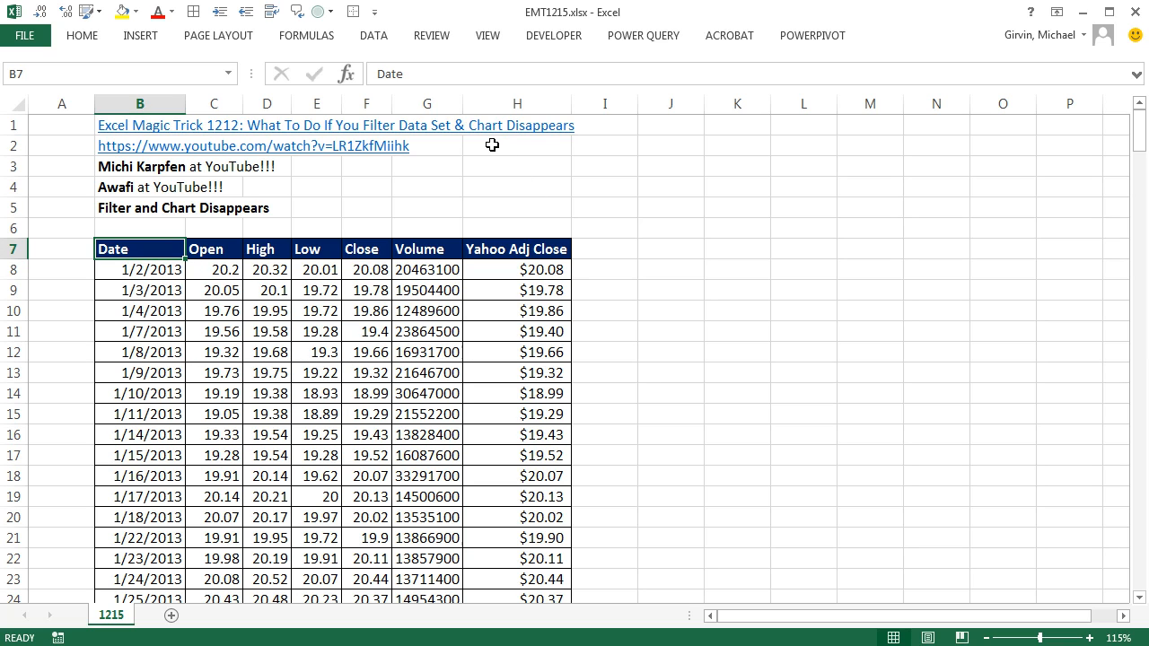
mouse_move(186, 125)
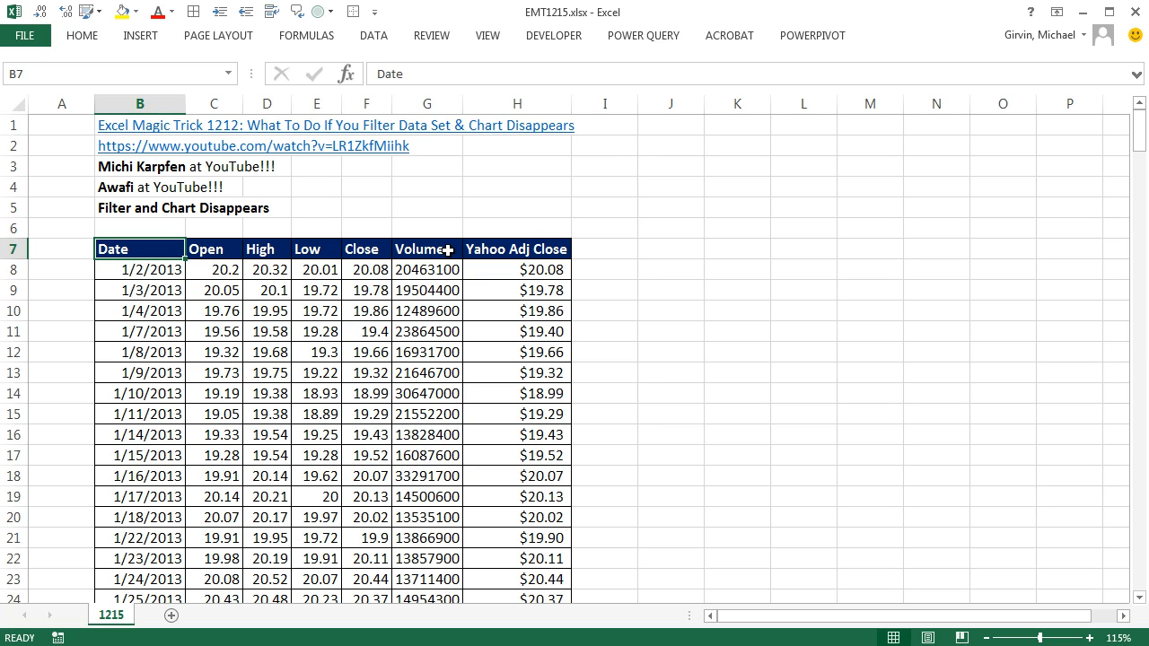
mouse_move(409, 166)
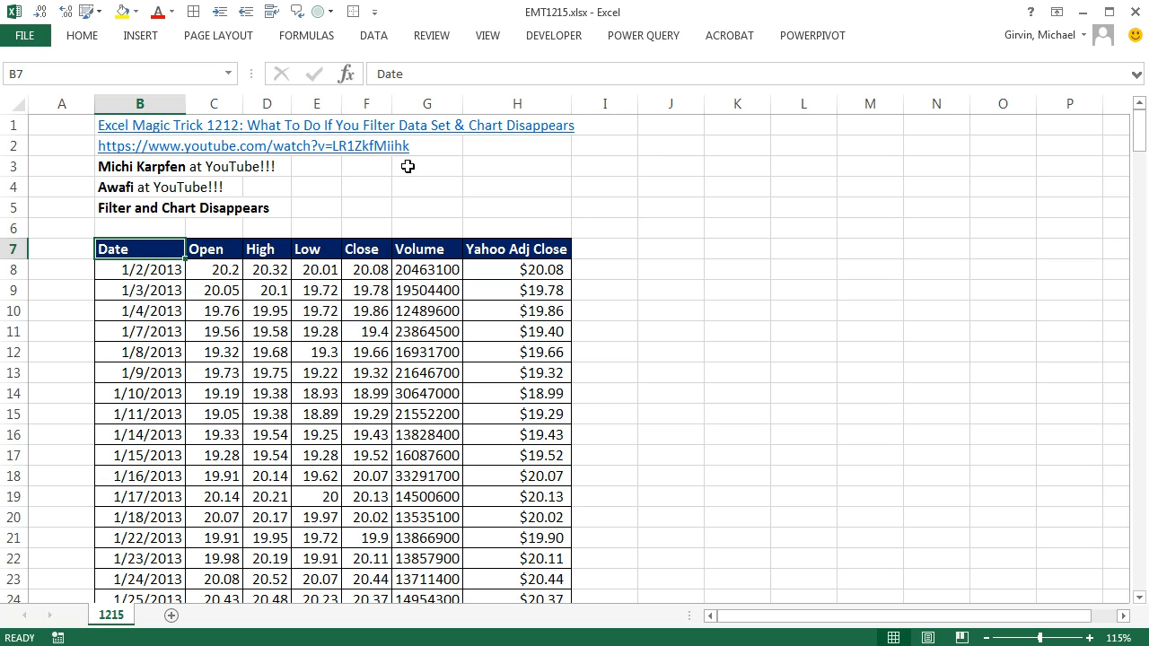
mouse_move(319, 175)
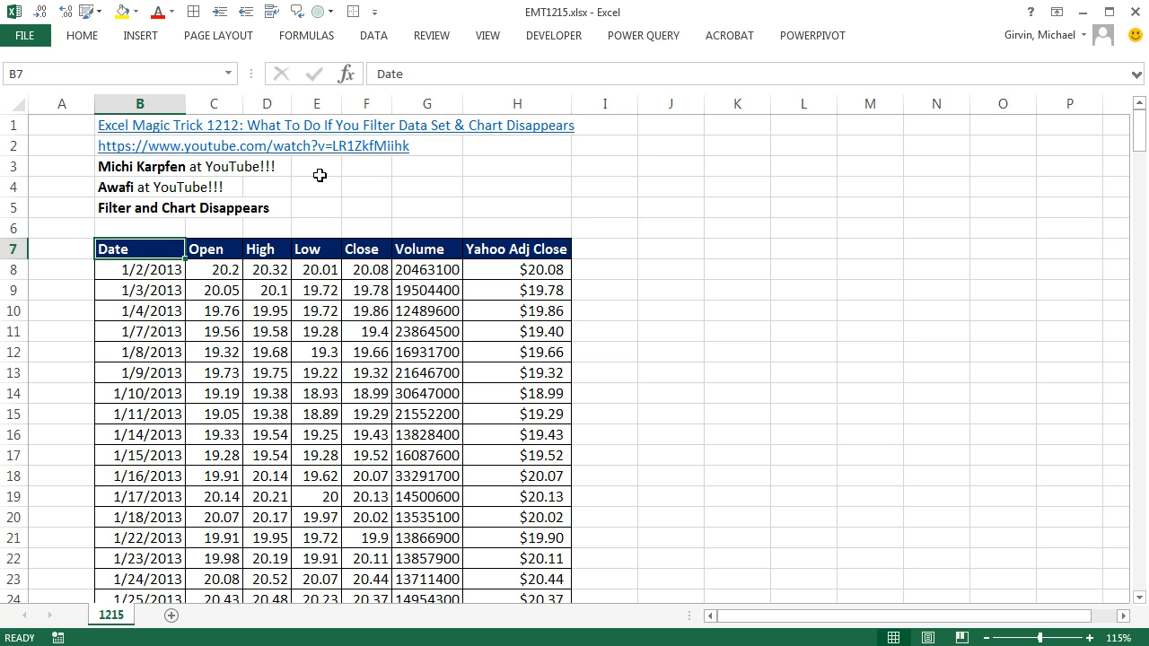
mouse_move(239, 264)
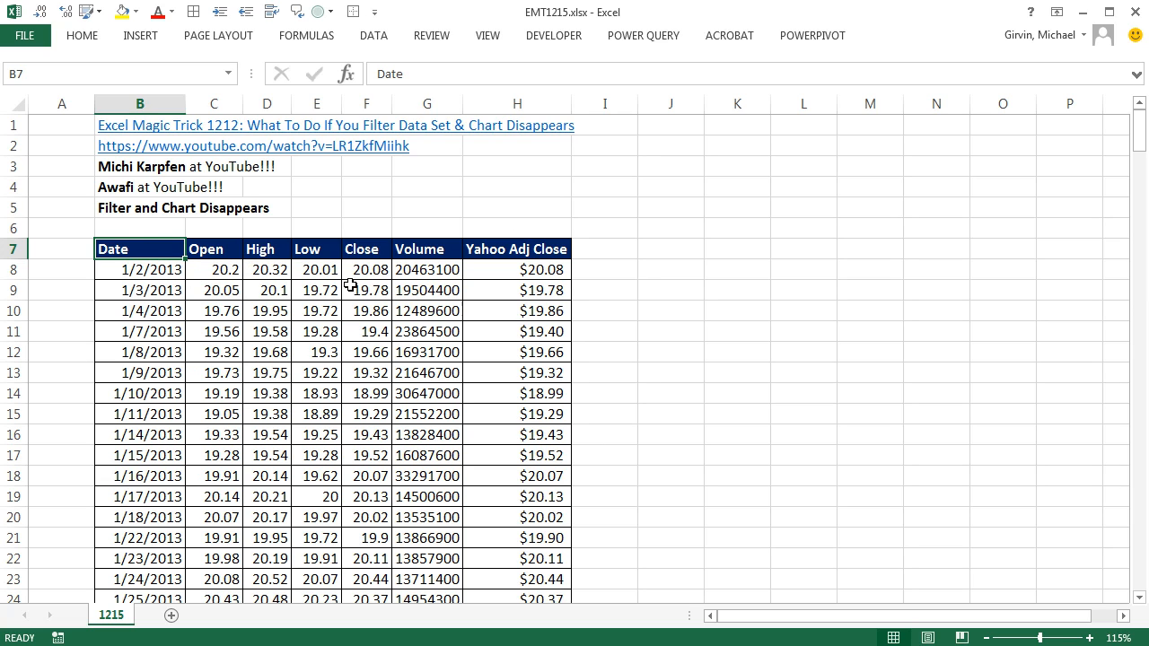
mouse_move(227, 384)
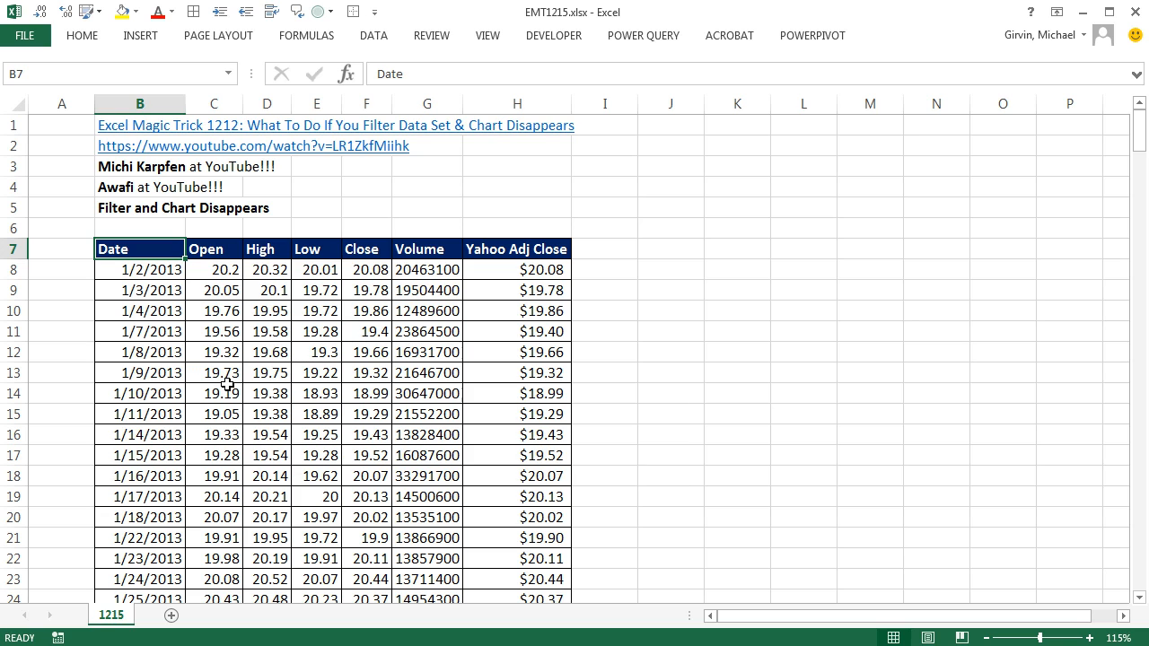
- Select the Date column and the Yahoo Adj Close column together as chart data
key(ctrl+shift+down)
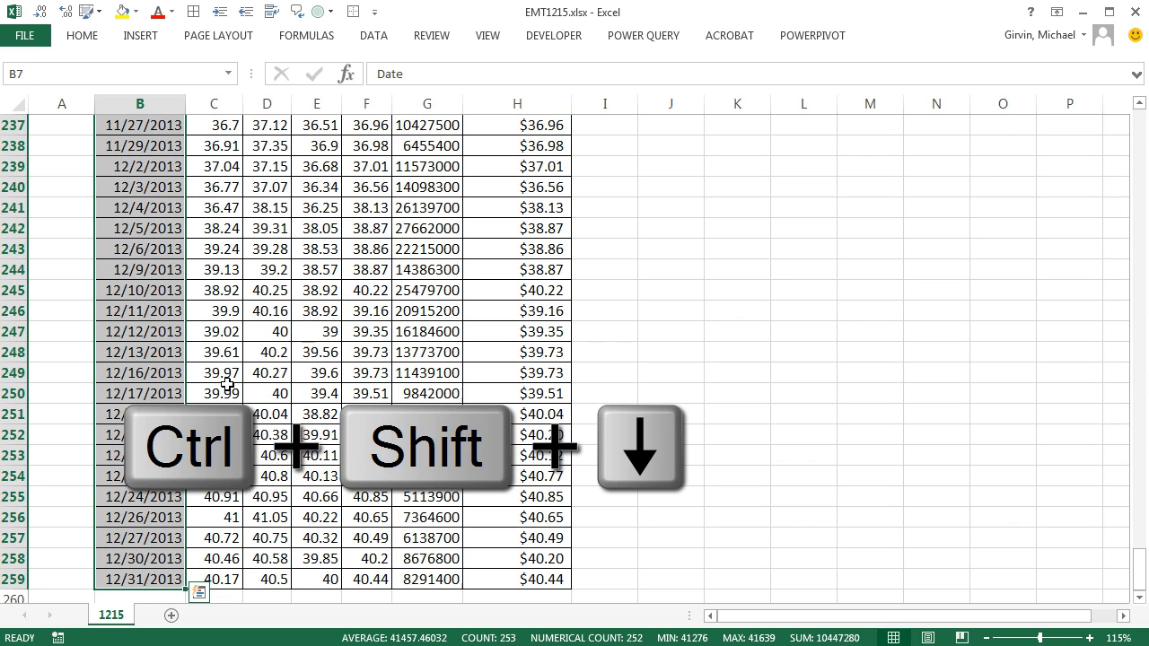
key(ctrl+shift+down)
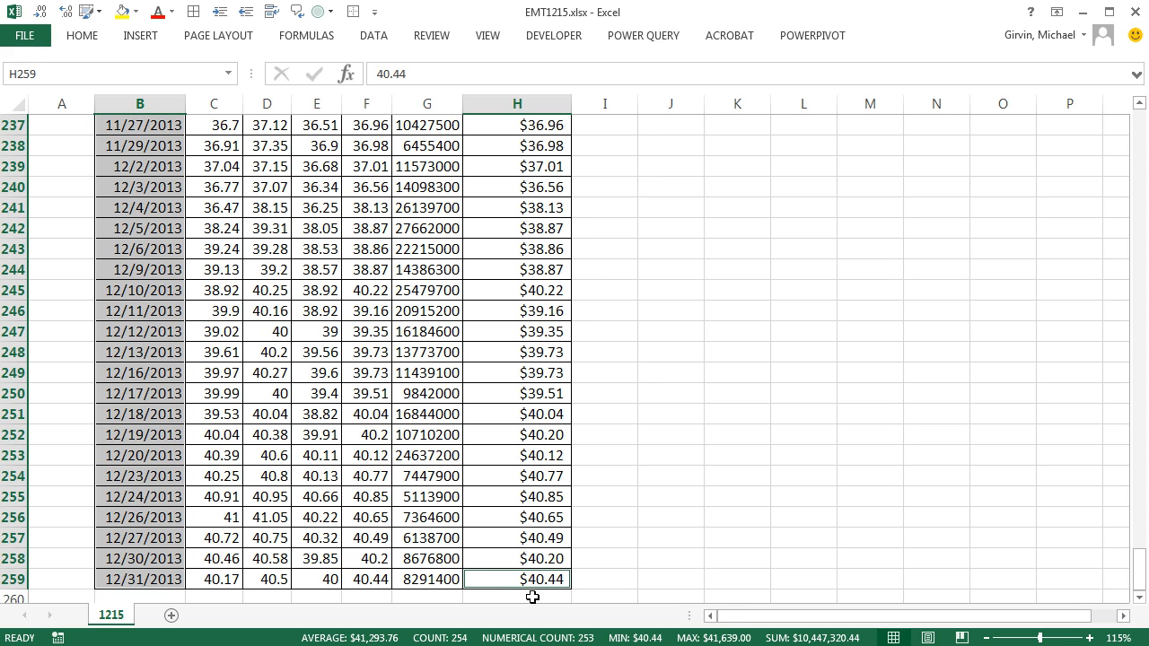
key(ctrl+shift+Up)
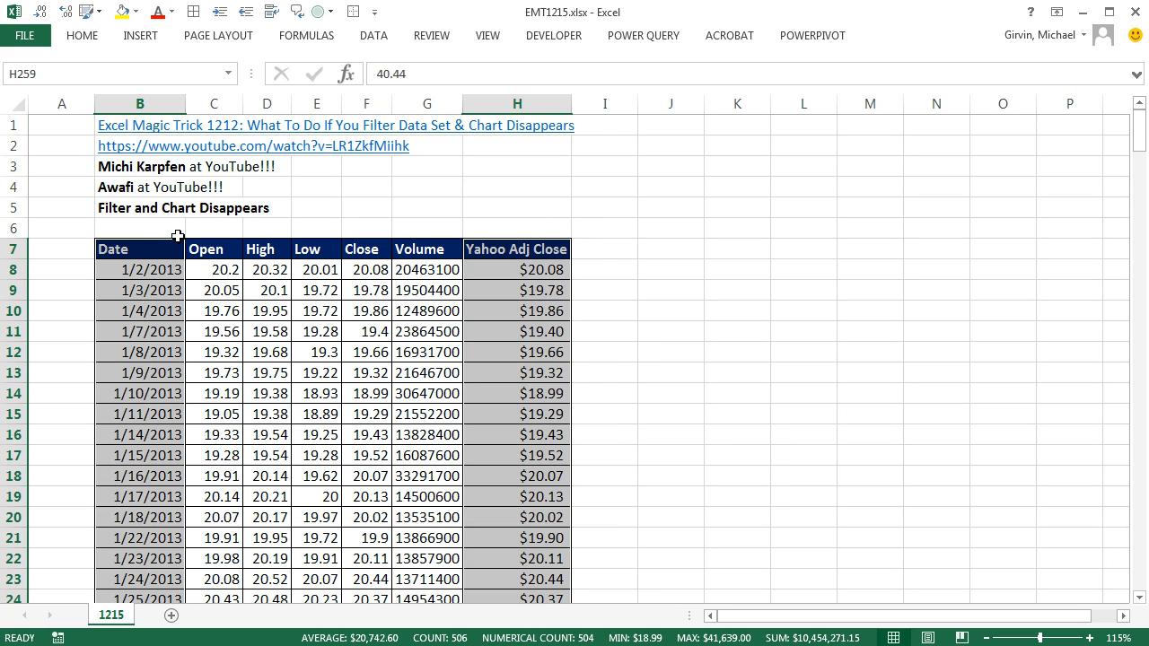
click(140, 35)
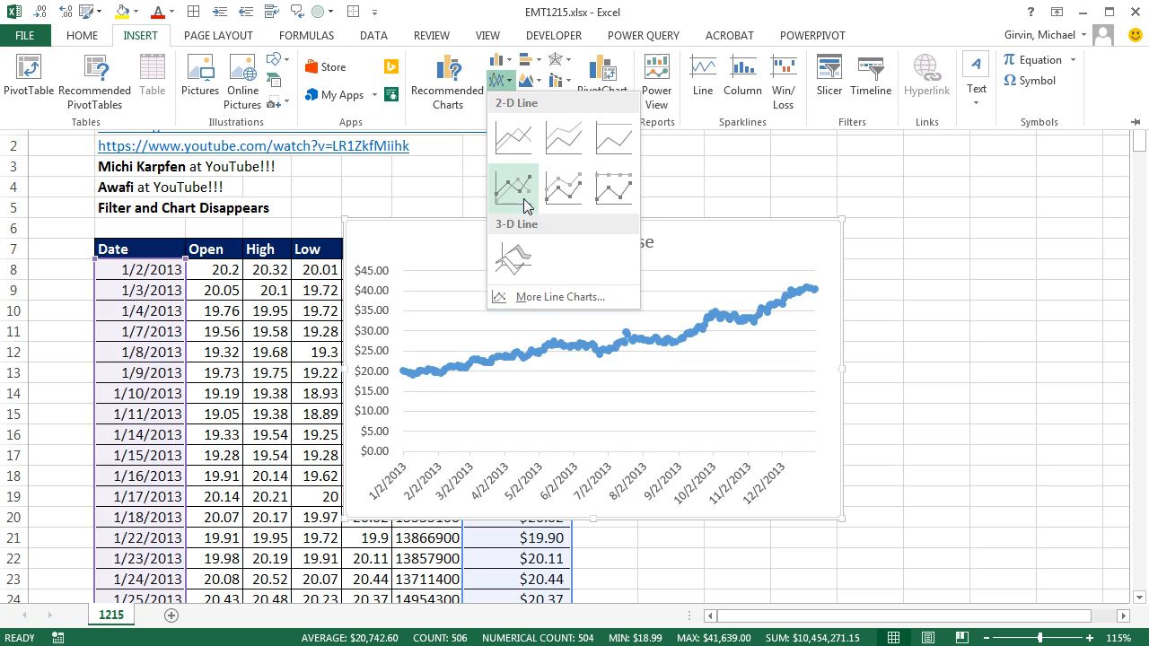
- Insert a Line with Markers chart of Yahoo Adj Close, then deselect it
click(512, 189)
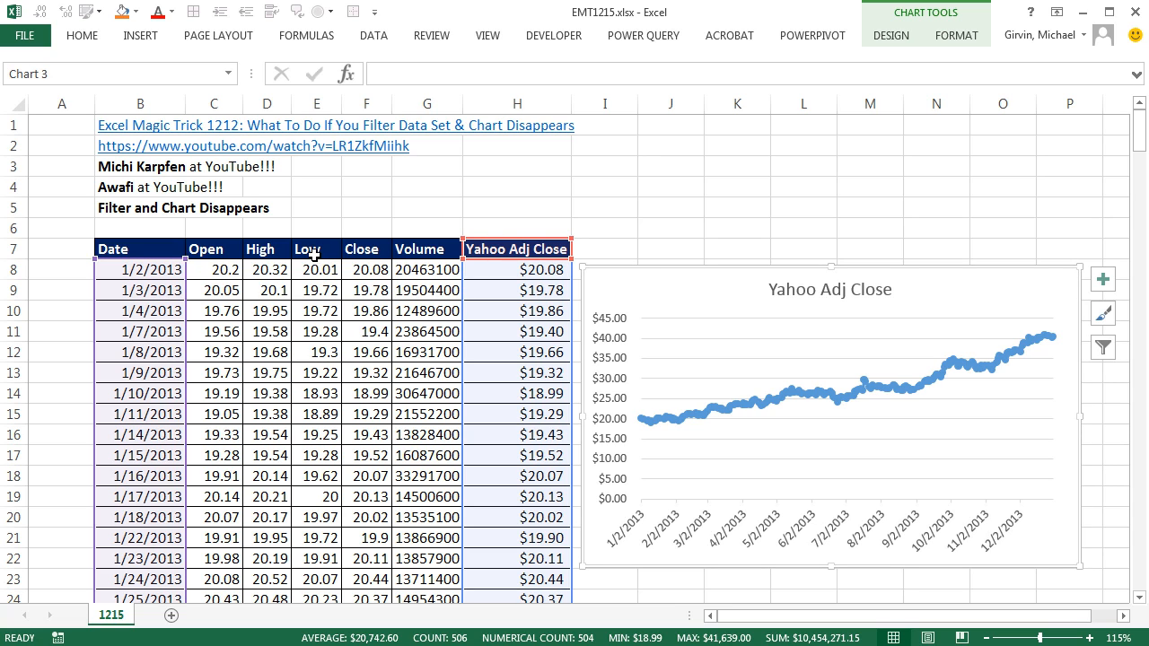
click(316, 249)
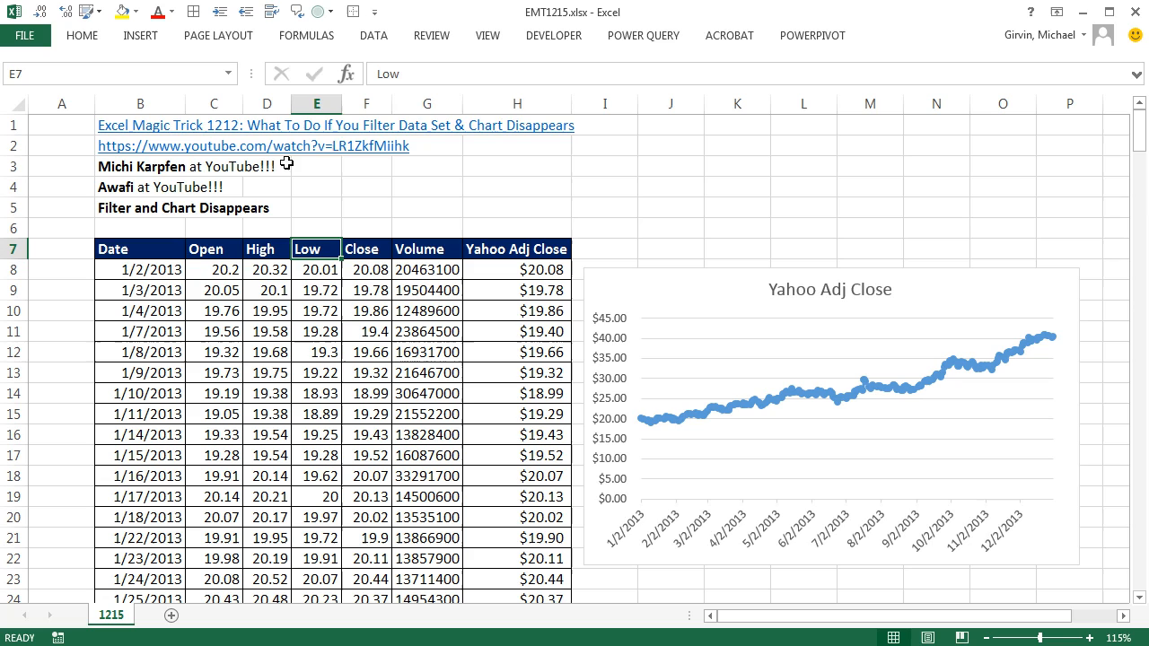
mouse_move(812, 418)
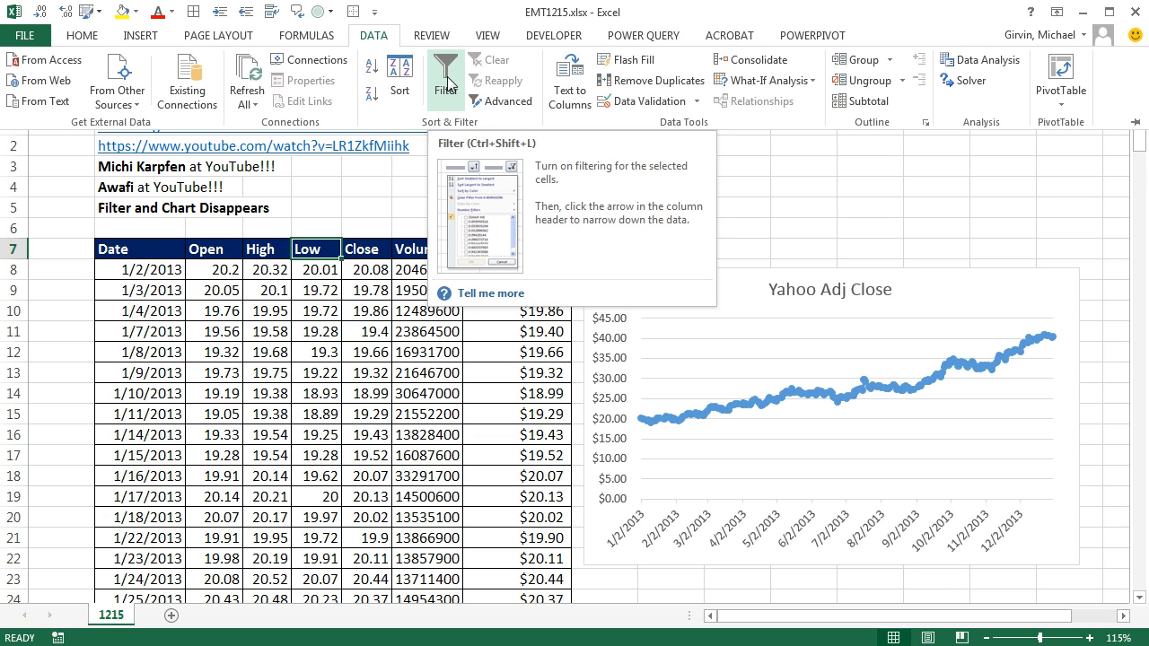
- Add AutoFilter and filter the Date column to January 2013 (21 of 252 records)
key(Ctrl+Shift+L)
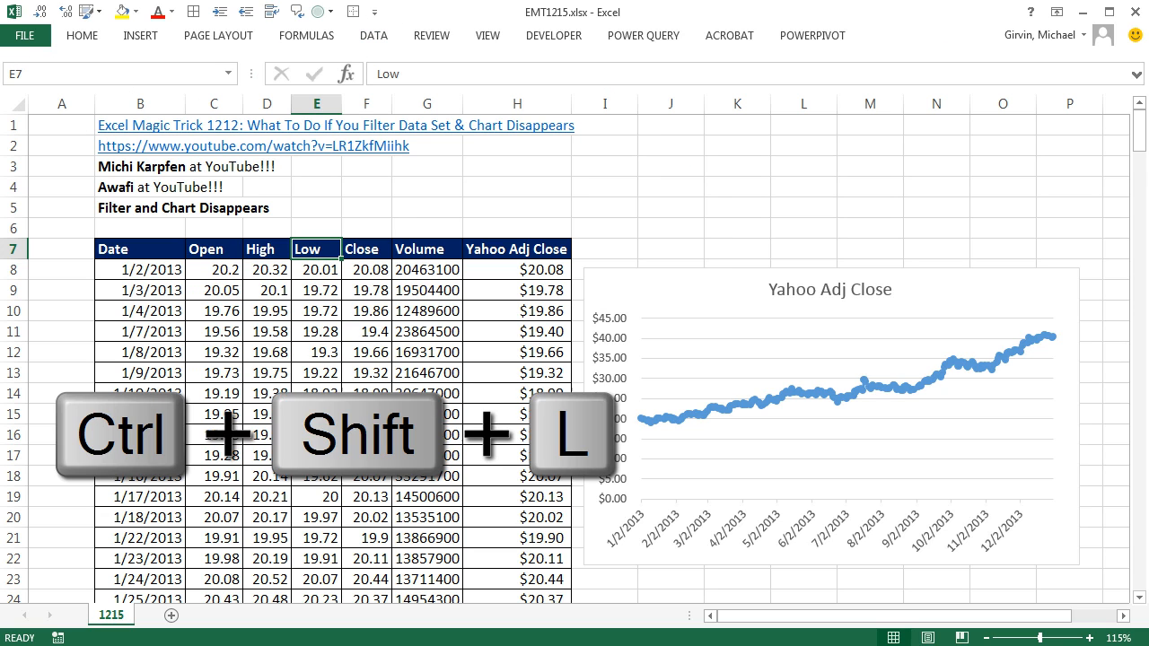
key(ctrl+shift+l)
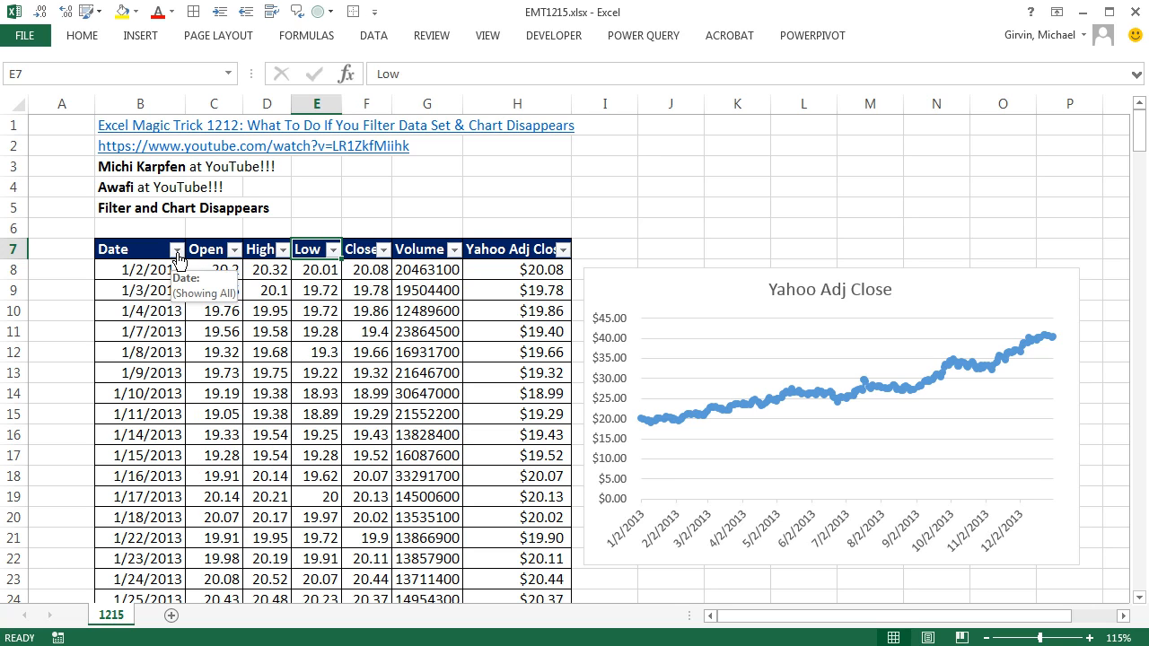
click(176, 248)
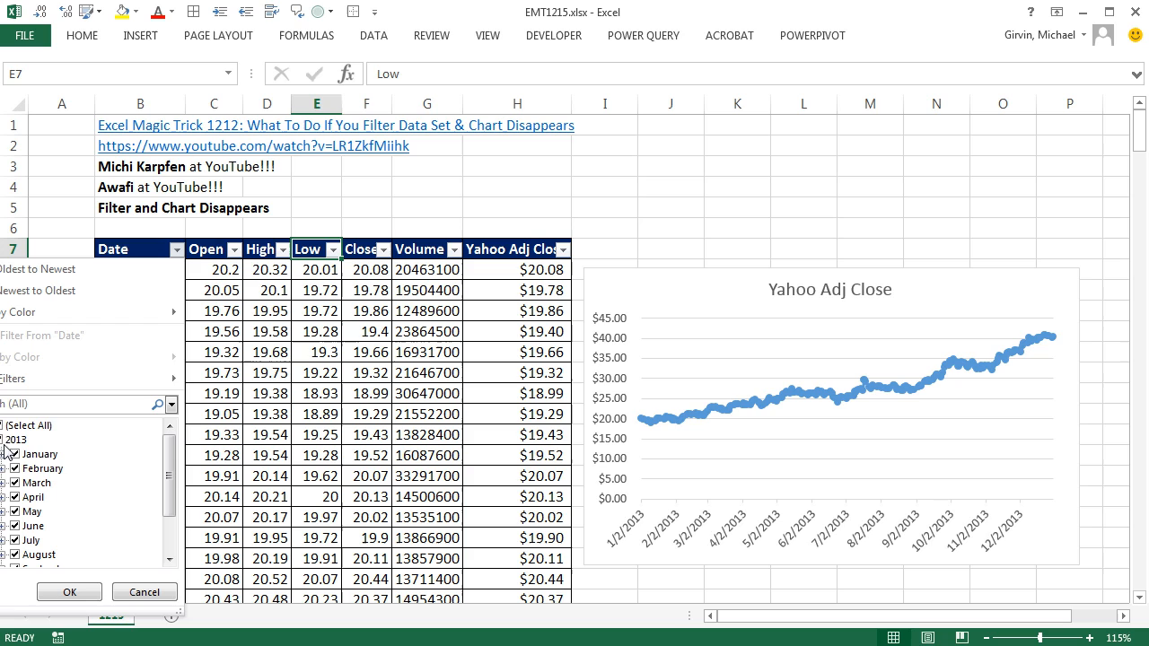
click(14, 425)
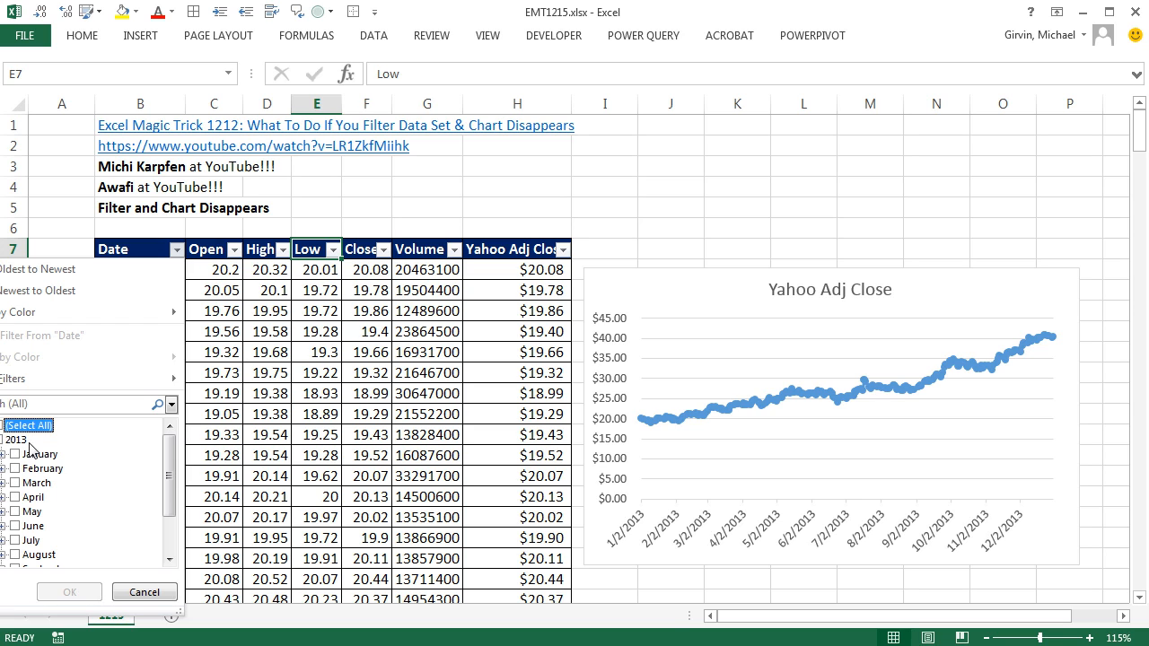
click(16, 454)
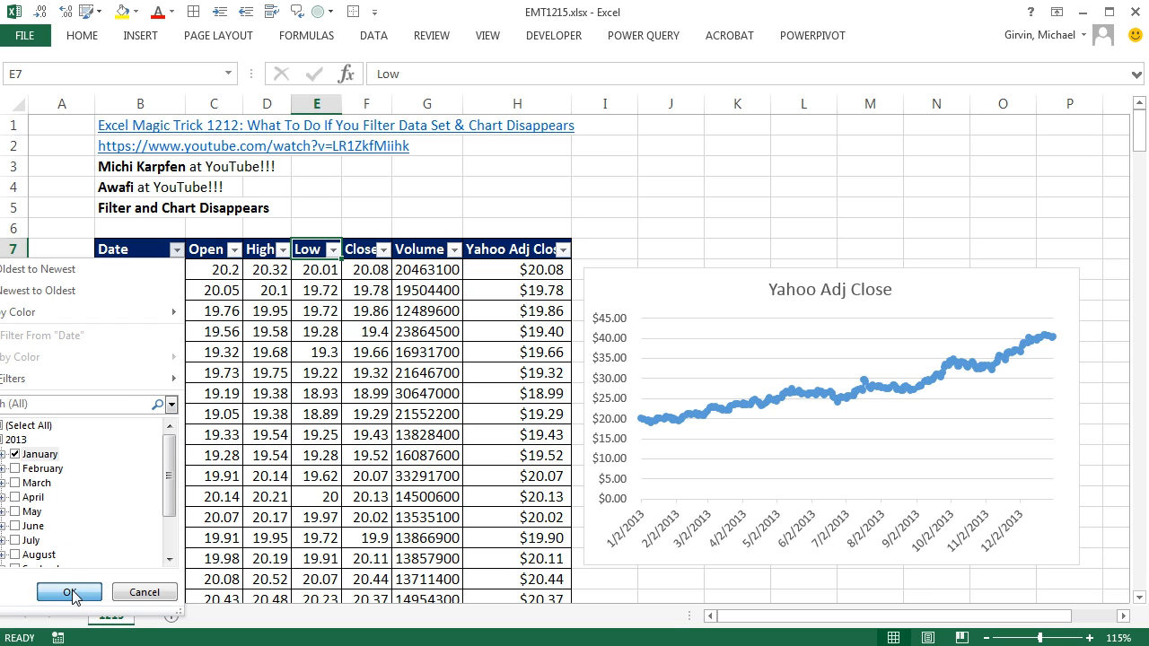
click(68, 593)
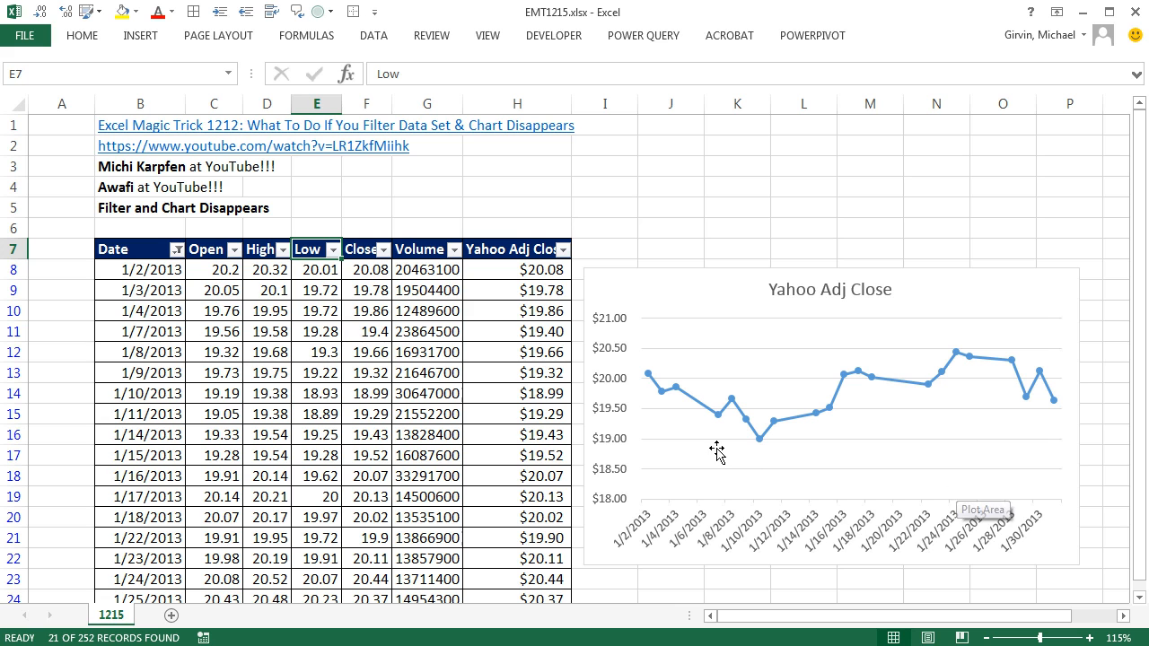
scroll(down, 3)
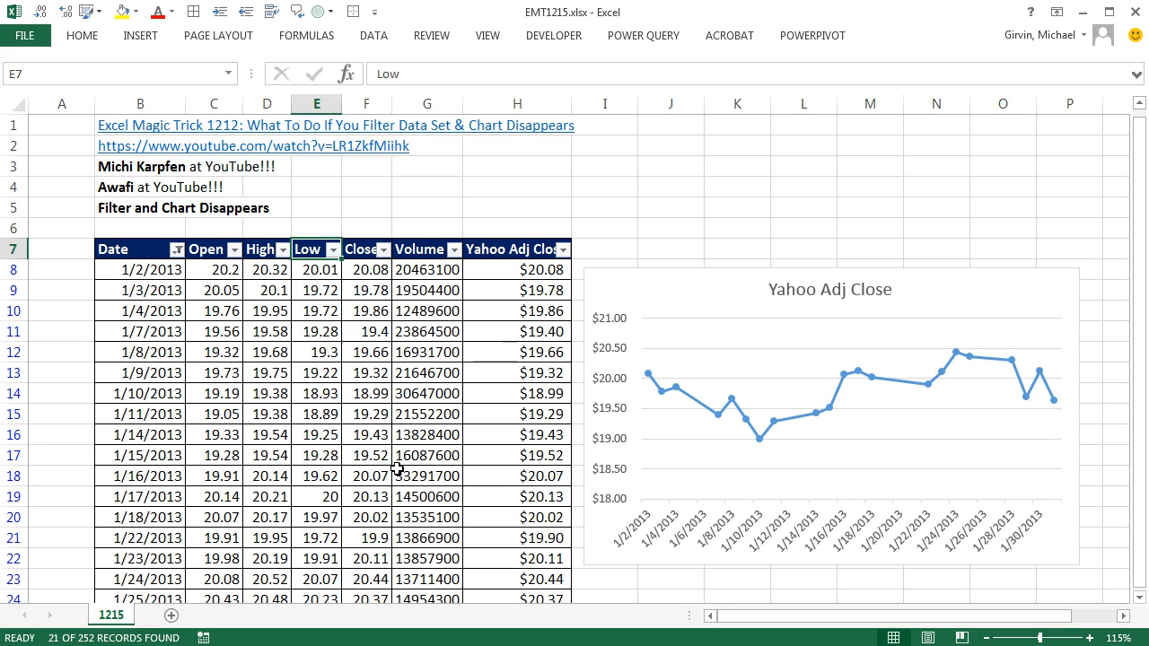
- Filter dates to February, watch the chart vanish, then clear the filter
click(177, 248)
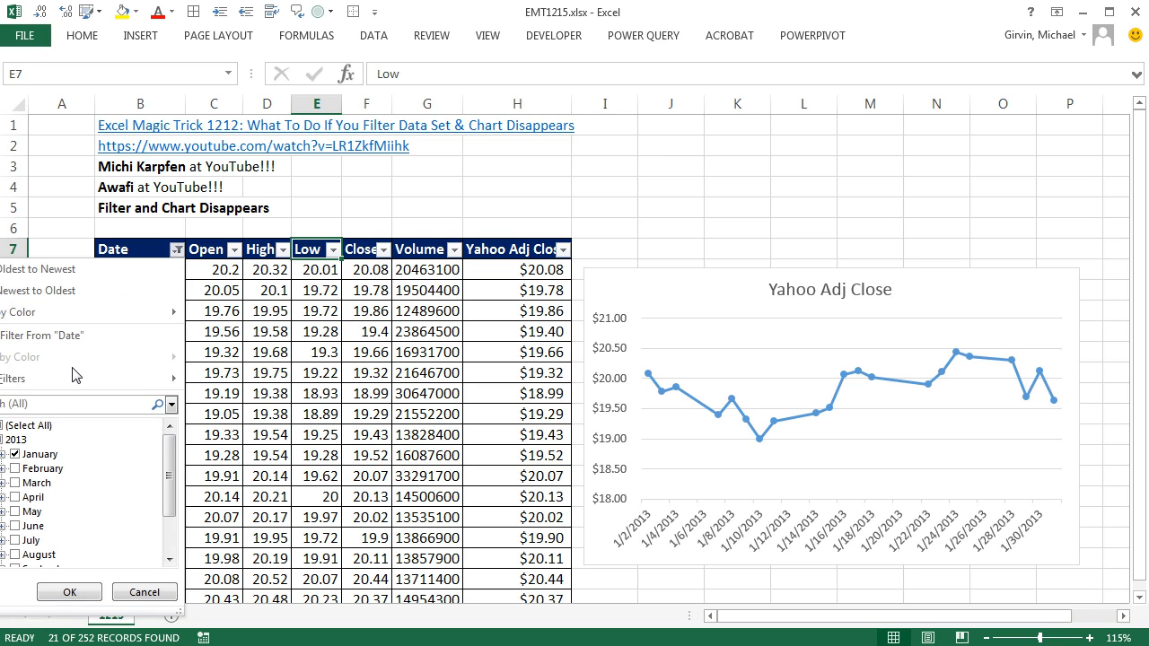
click(29, 424)
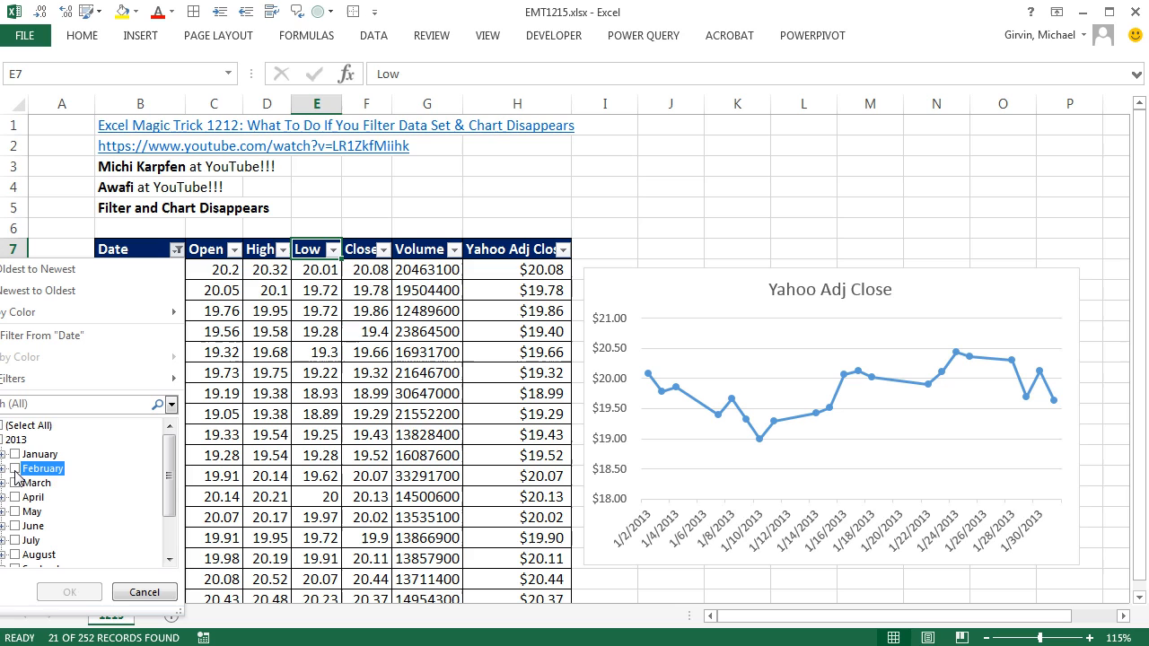
click(15, 467)
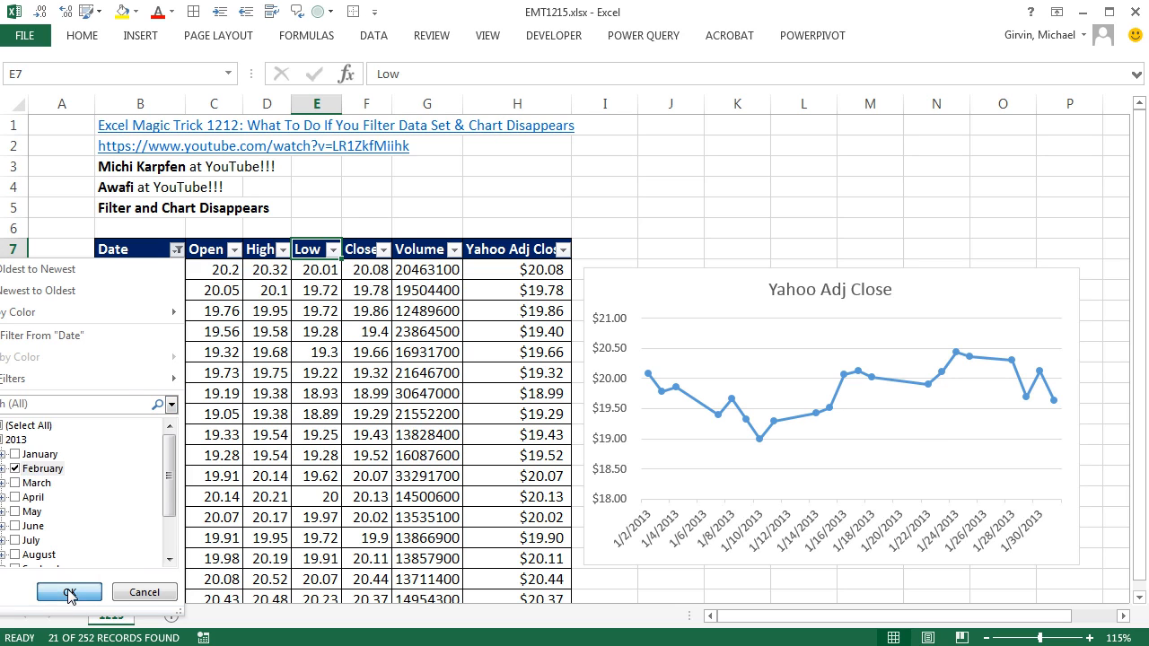
click(68, 591)
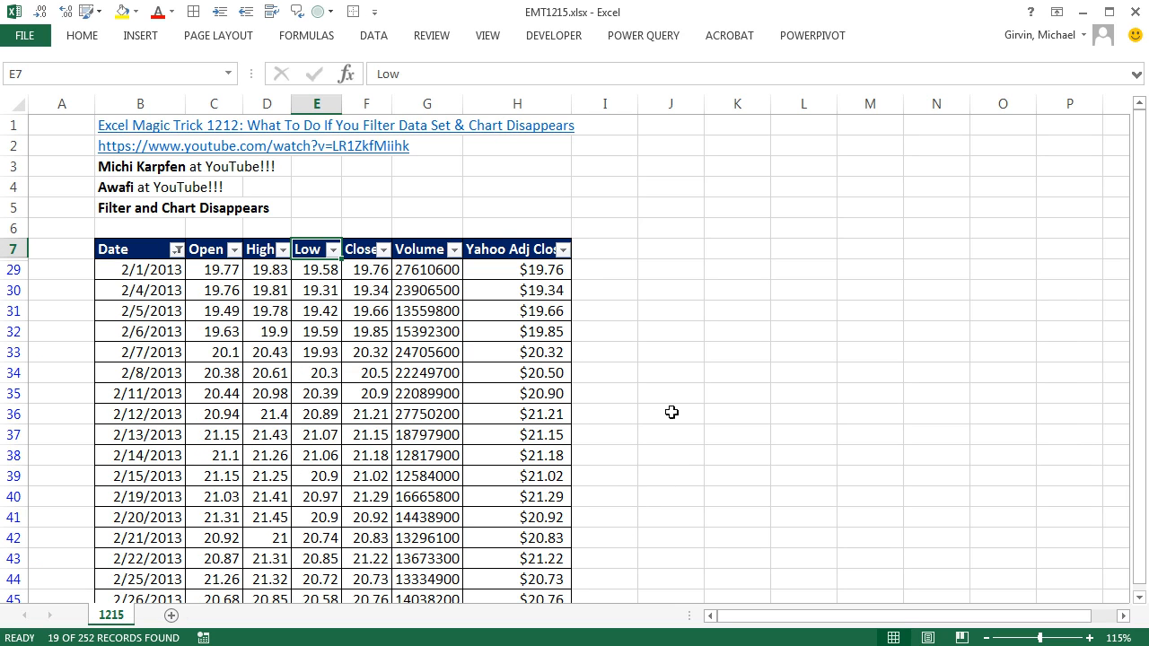
mouse_move(704, 222)
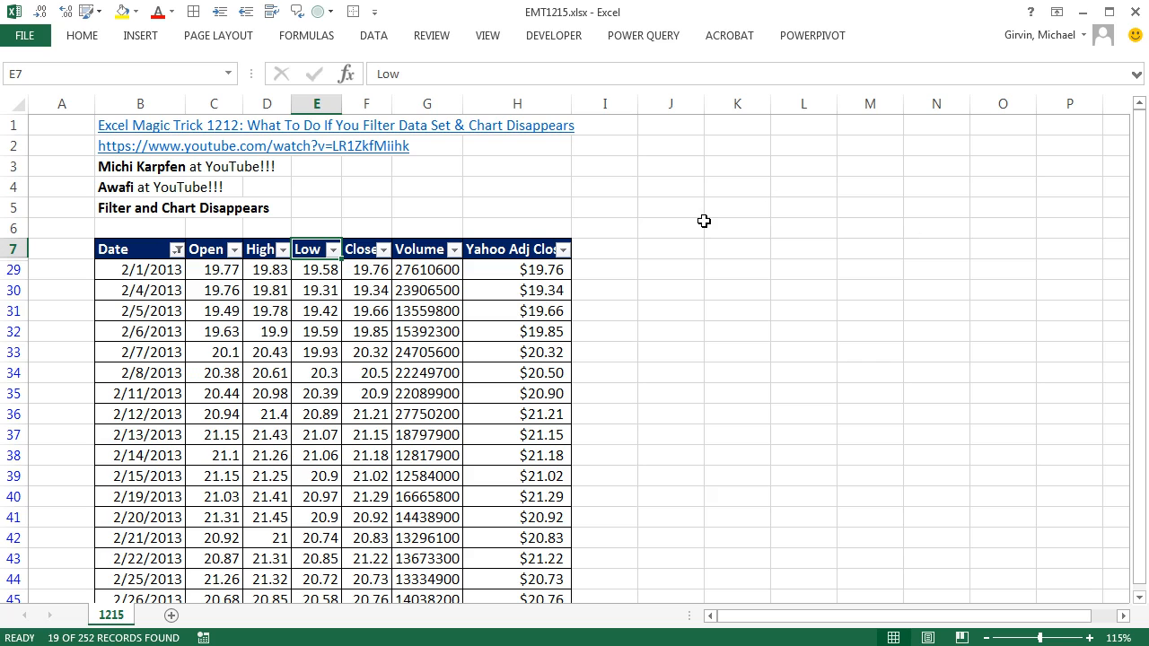
mouse_move(68, 557)
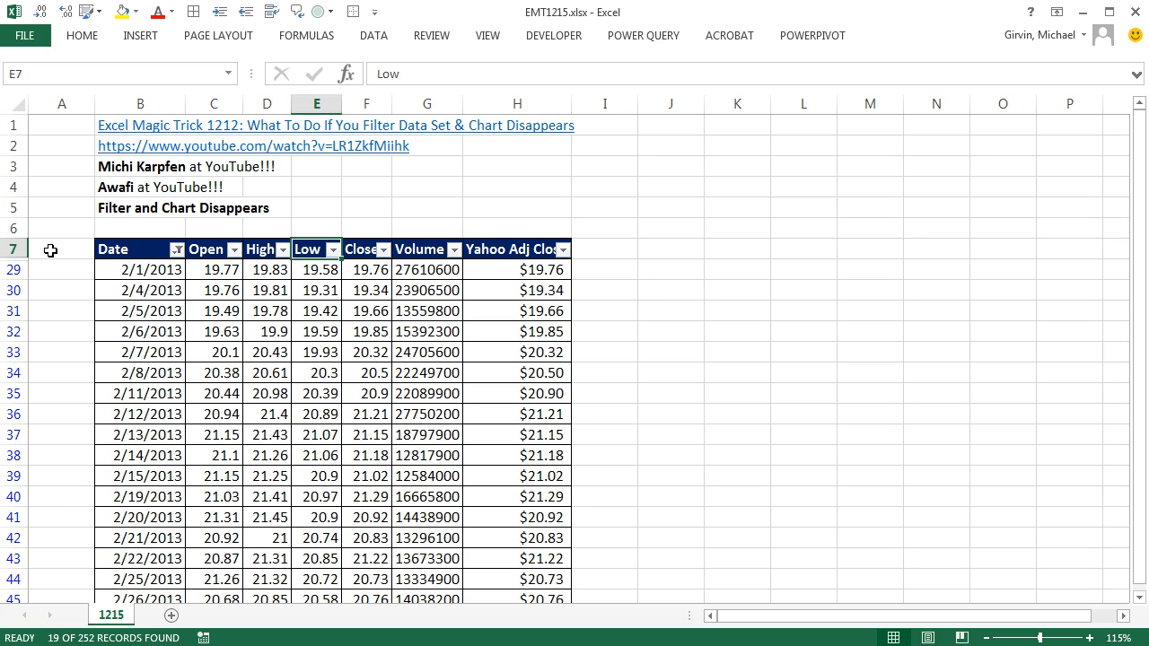
mouse_move(71, 342)
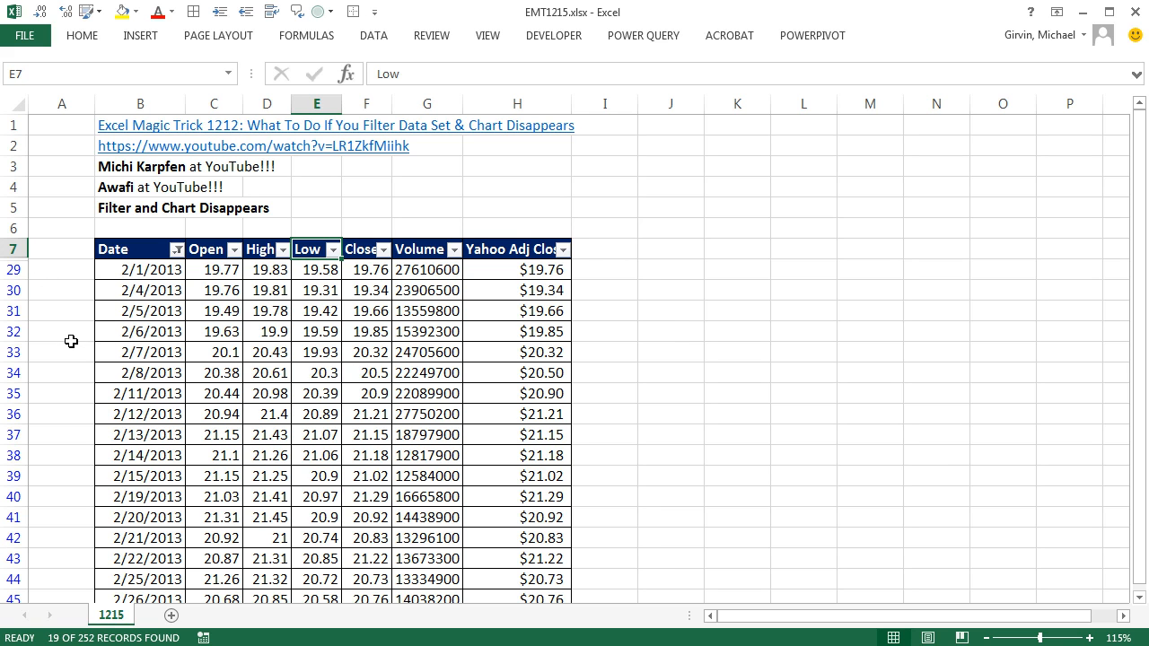
scroll(down, 3)
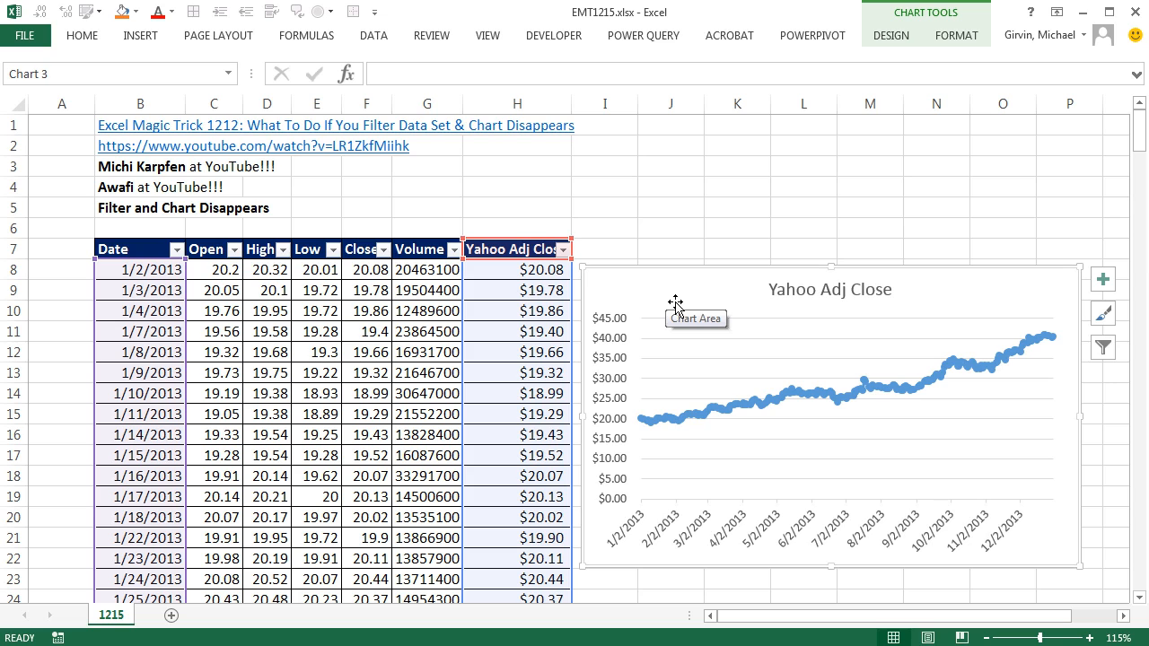
- Open the Format Chart Area pane for the line chart with Ctrl+1
right_click(677, 319)
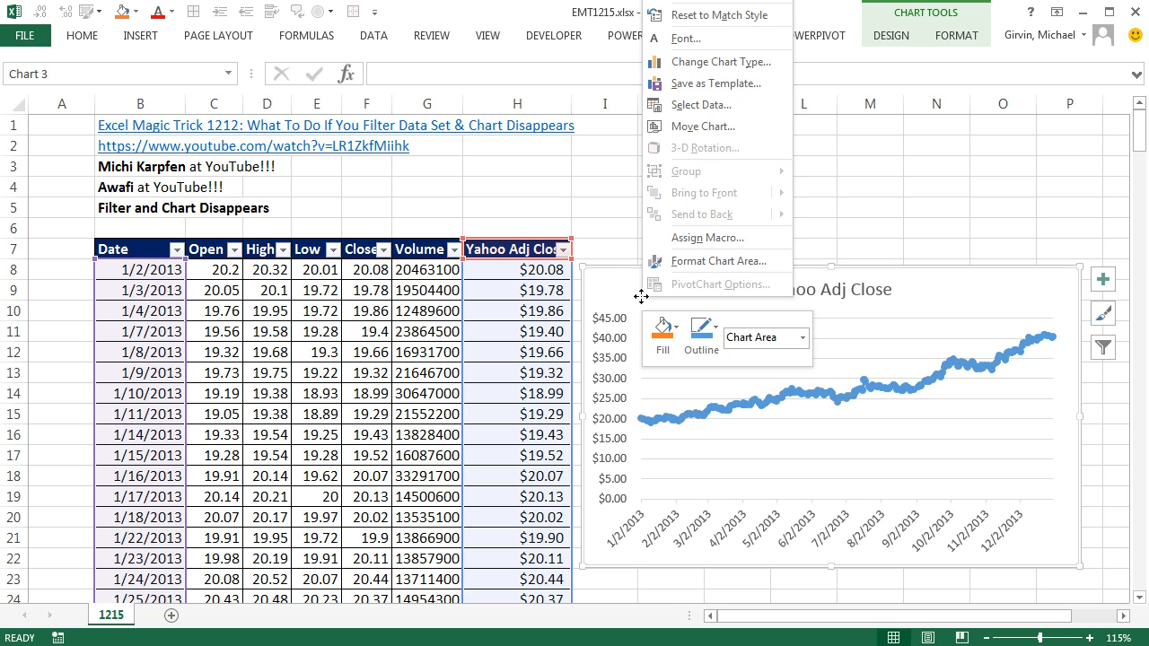
click(651, 348)
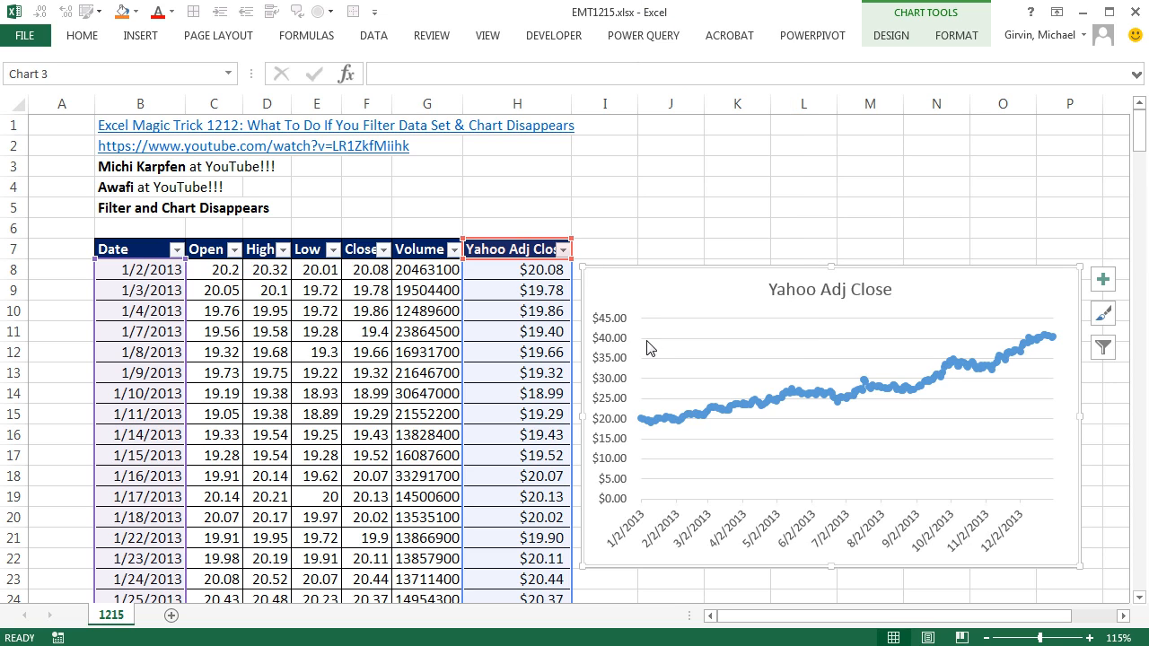
key(ctrl+1)
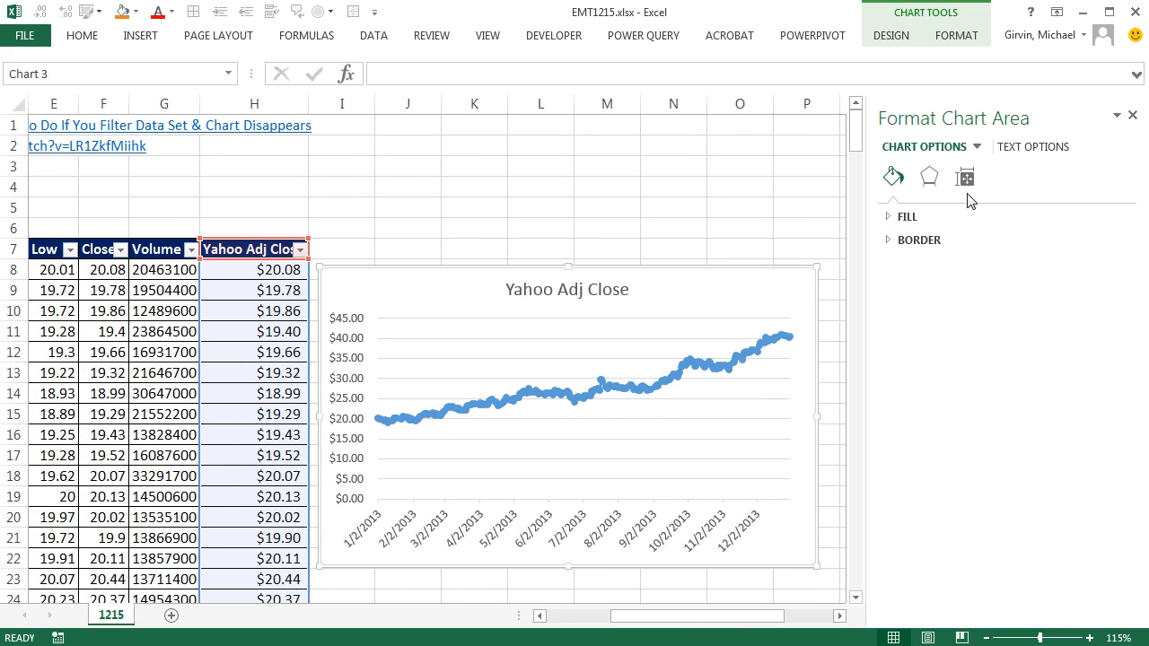
mouse_move(965, 177)
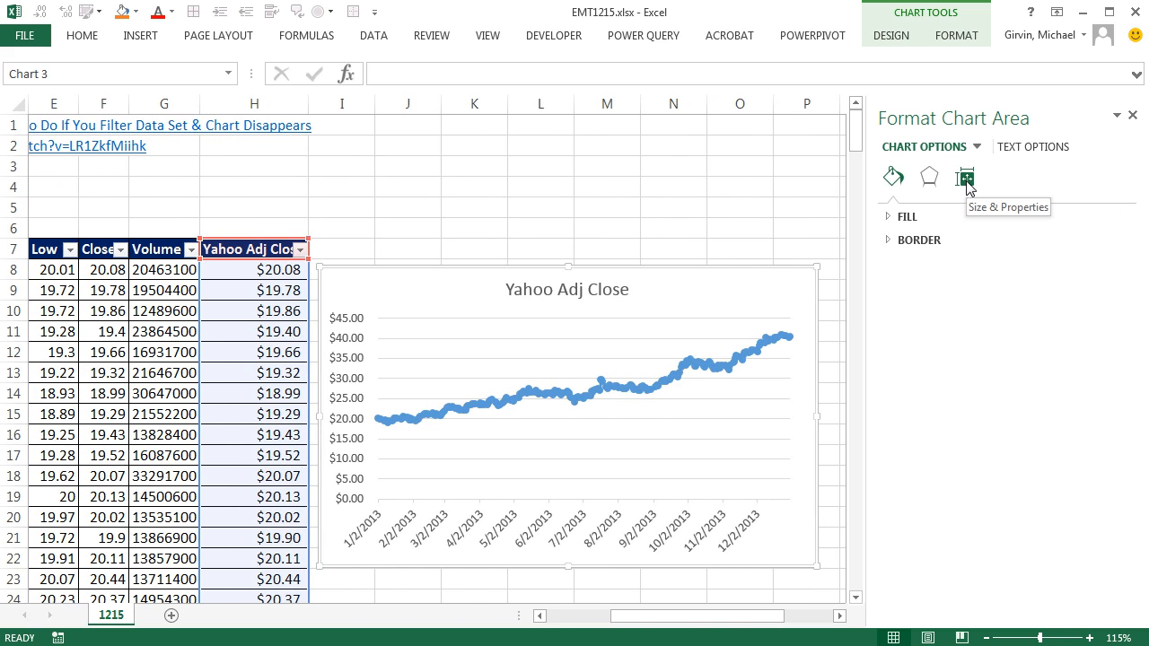
- Set the chart's placement property to 'Don't move or size with cells' and close the pane
click(964, 176)
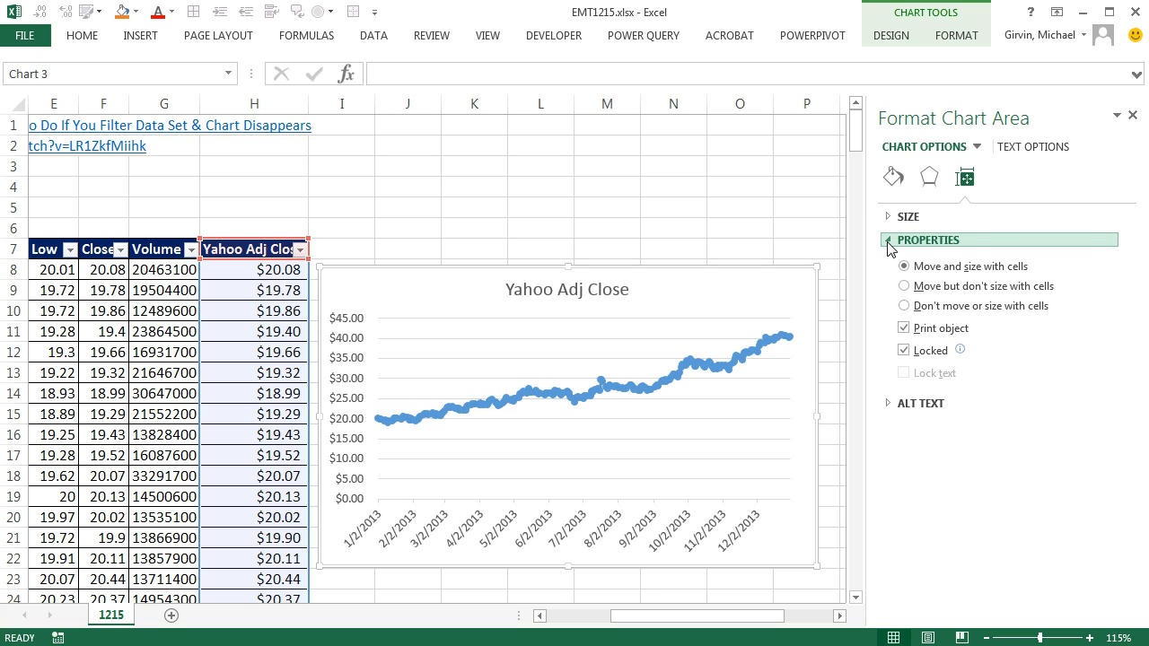
click(903, 266)
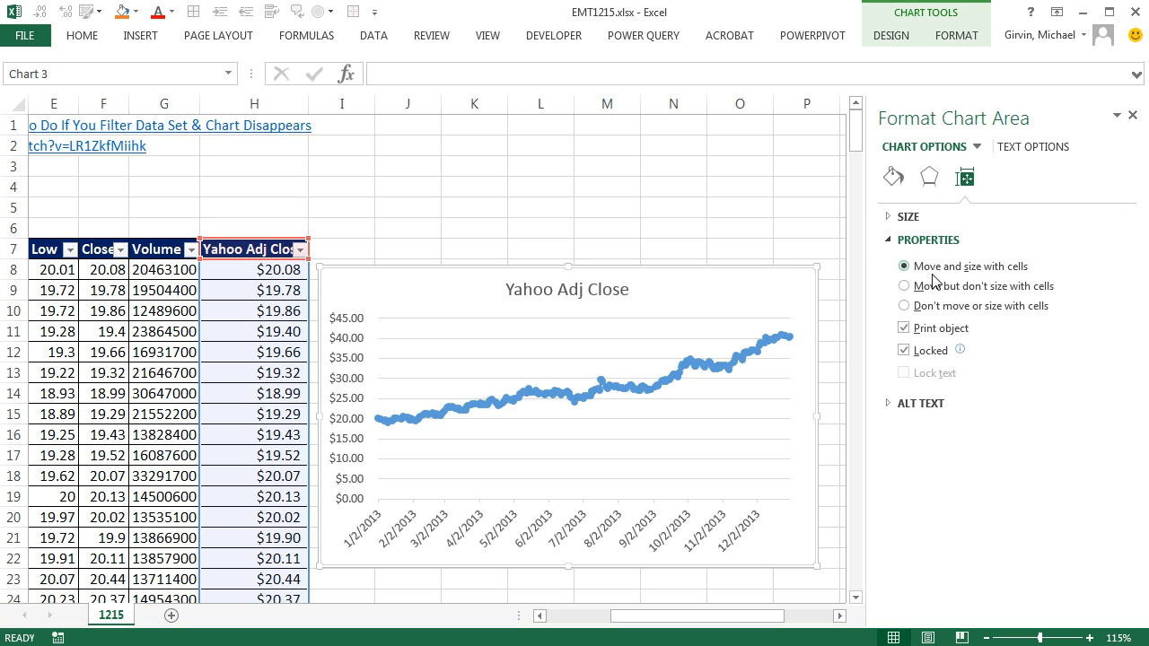
click(904, 306)
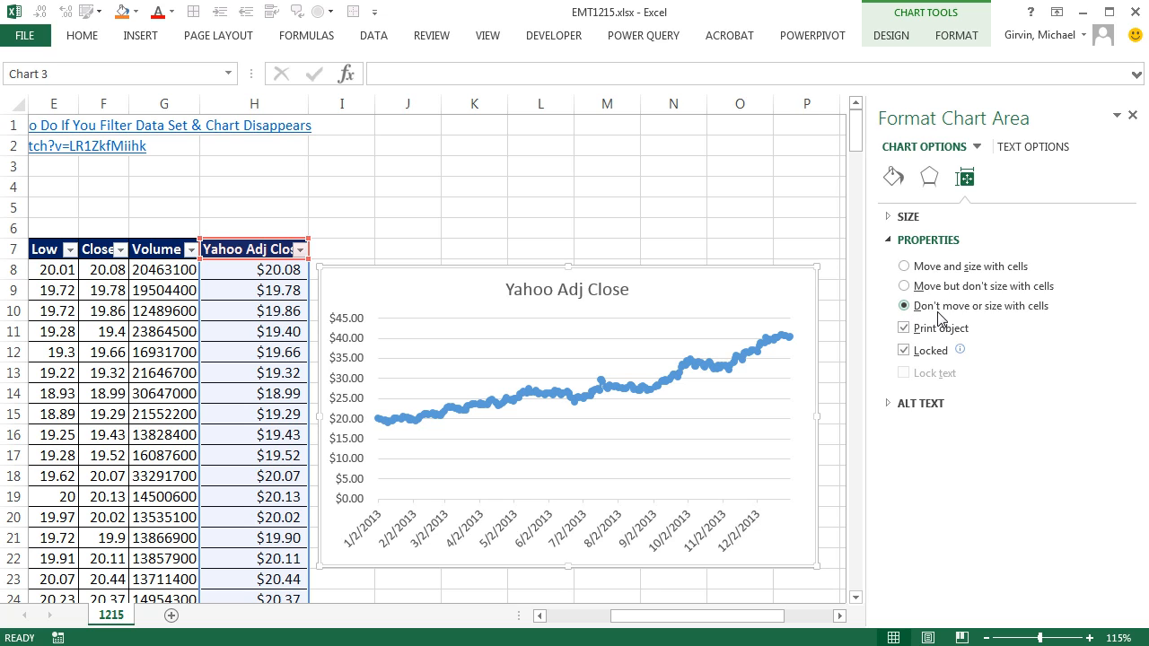
mouse_move(1049, 321)
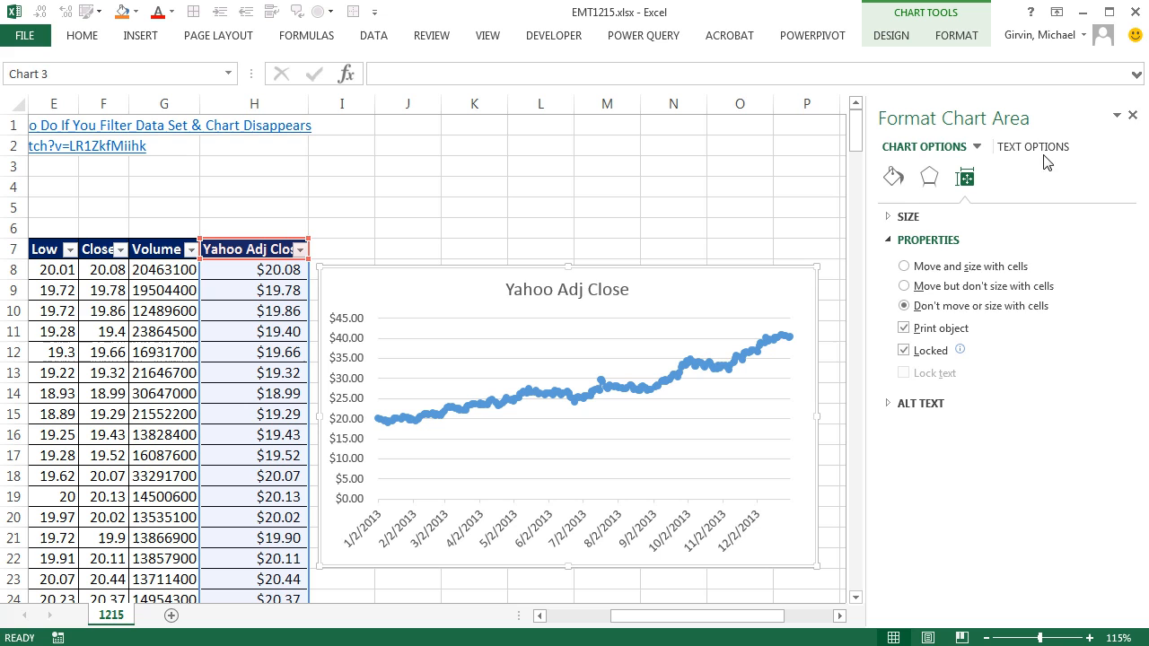
click(1133, 115)
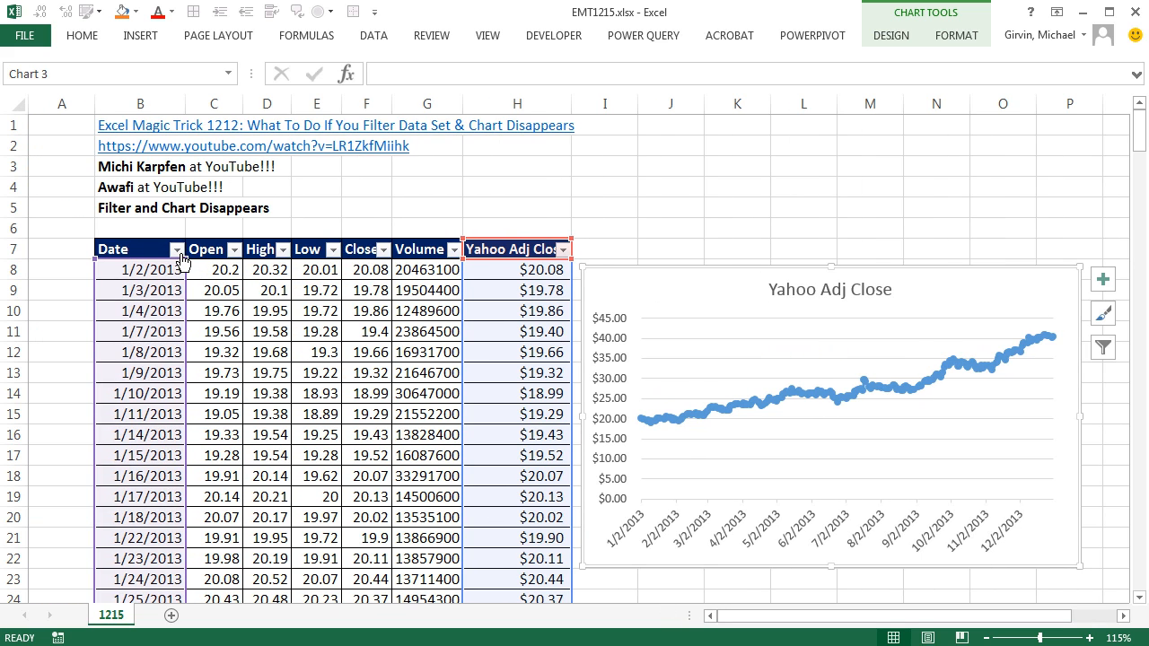
- Refilter the Date column to February, then July, confirming the chart stays visible
click(184, 248)
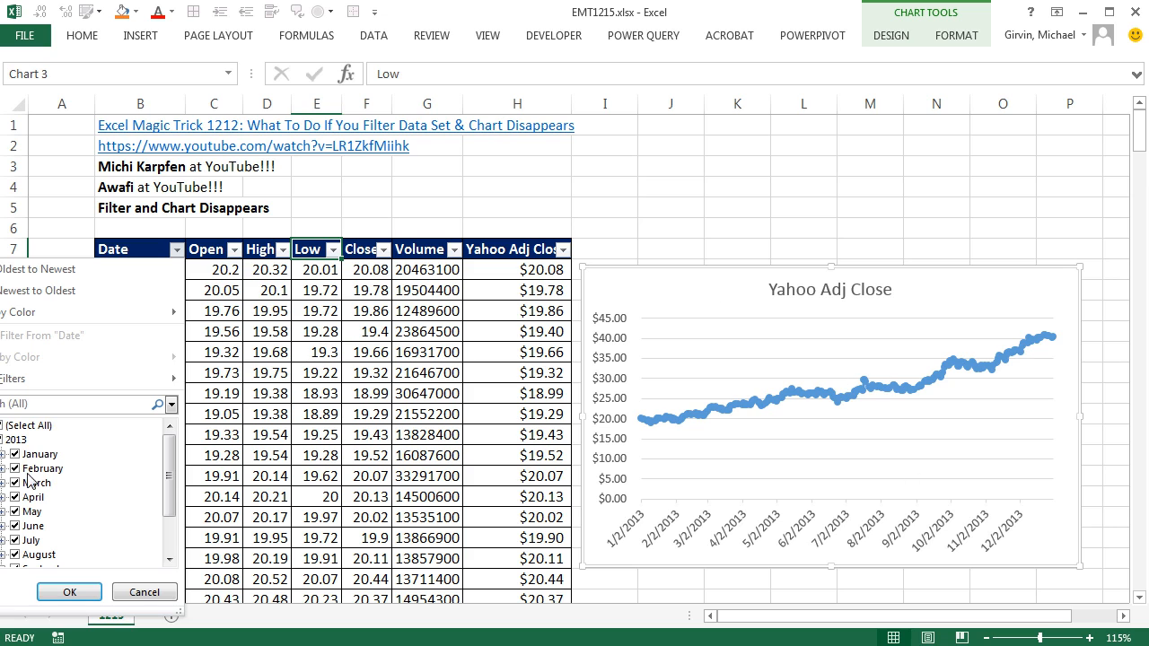
click(14, 425)
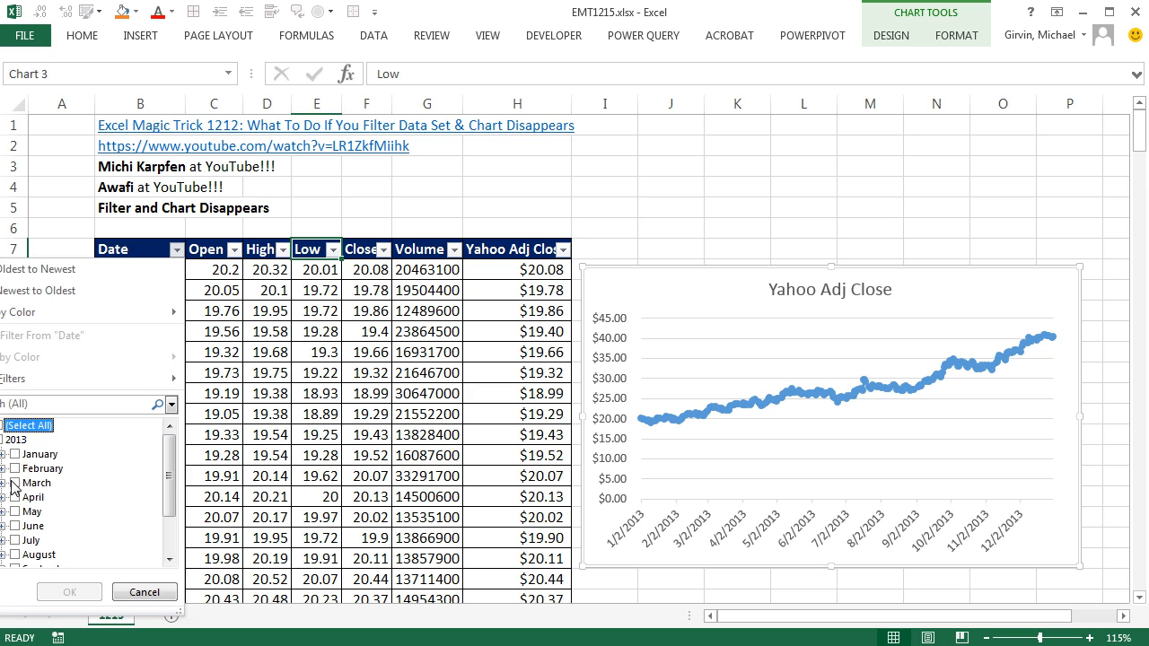
click(40, 468)
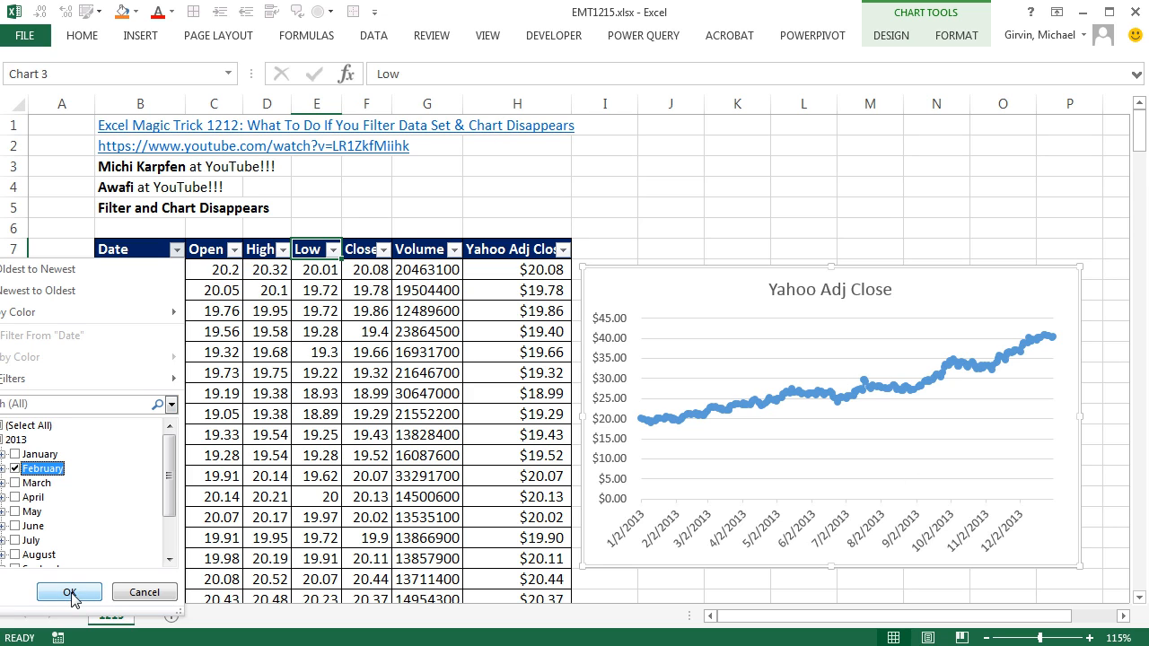
click(68, 591)
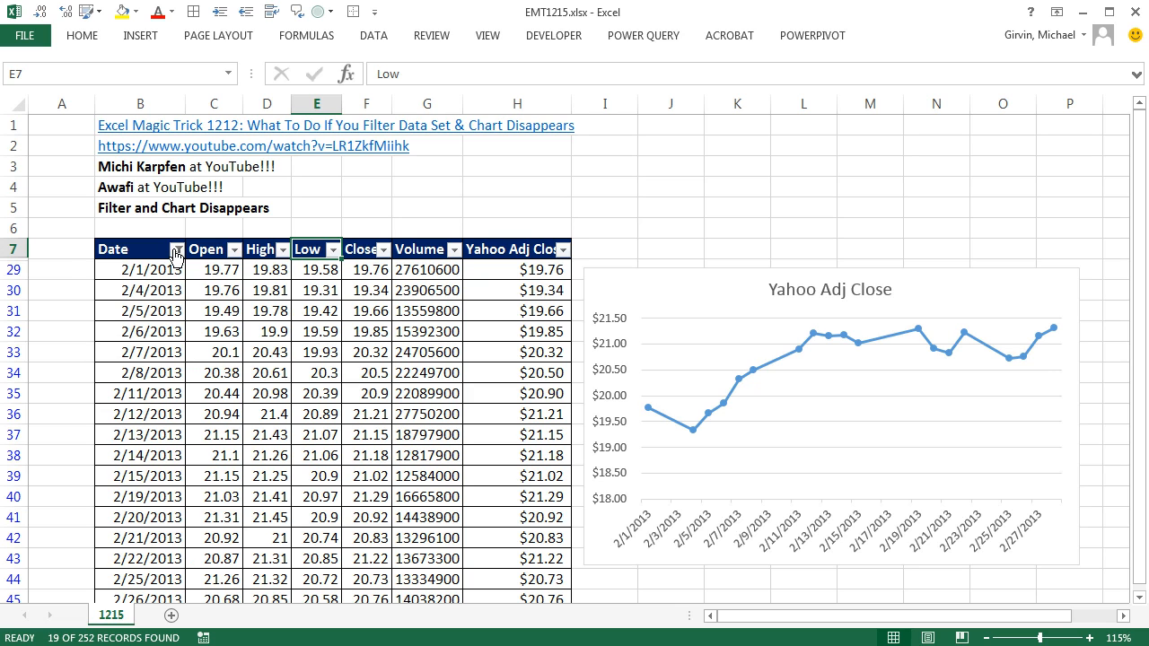
click(176, 249)
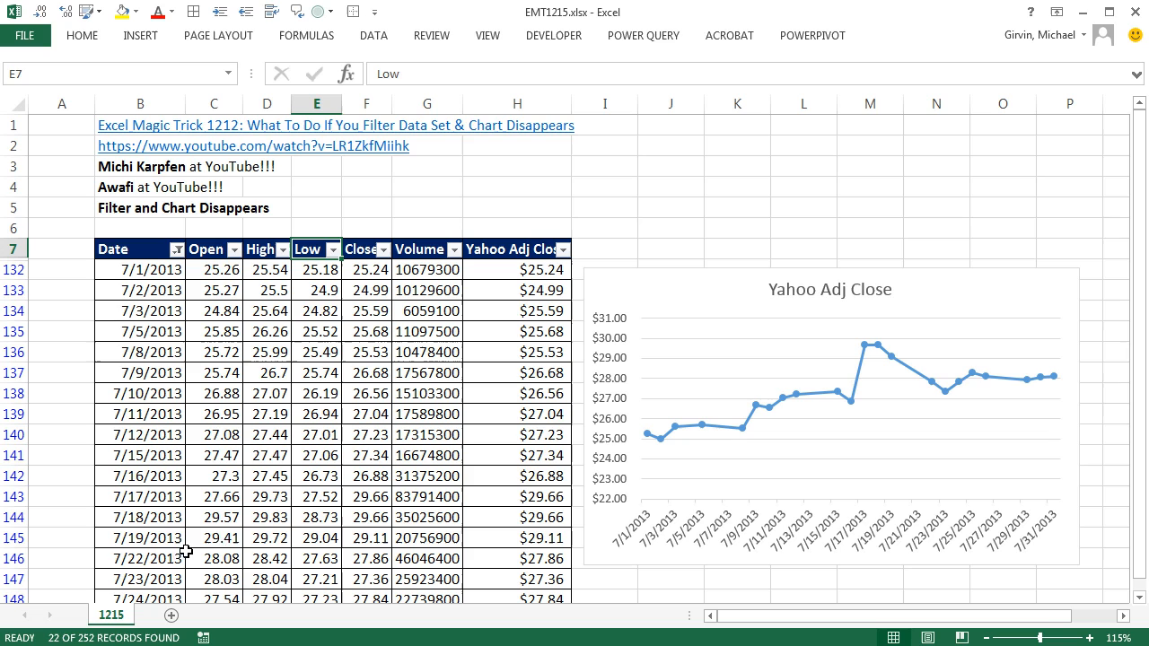
mouse_move(980, 224)
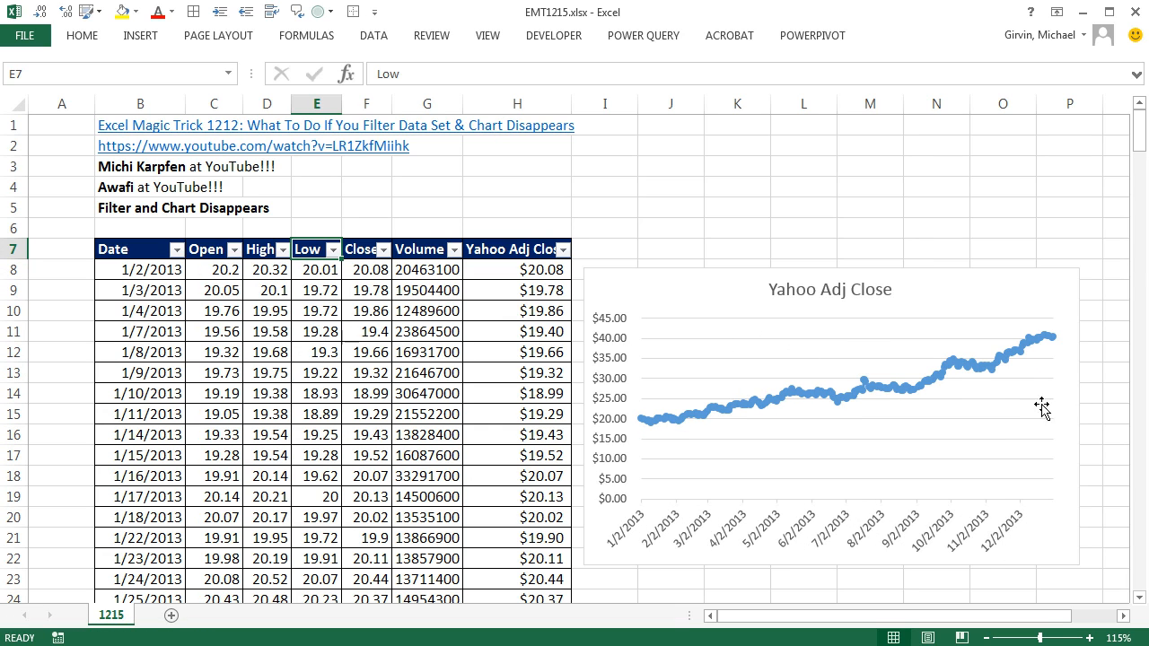
mouse_move(712, 321)
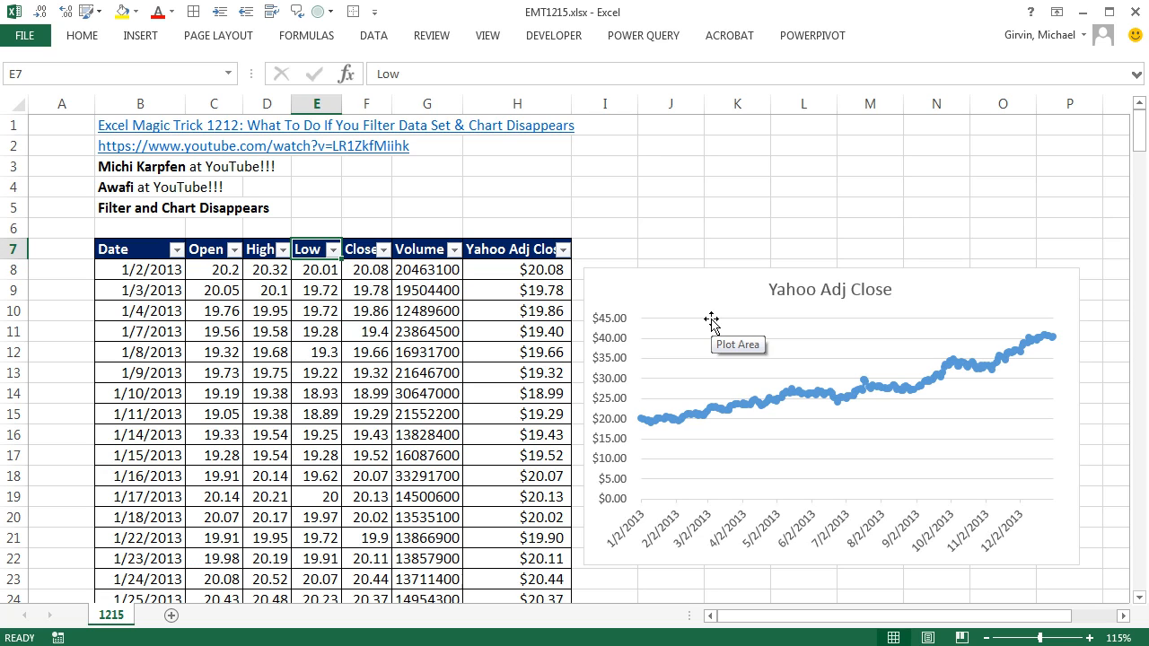
mouse_move(278, 125)
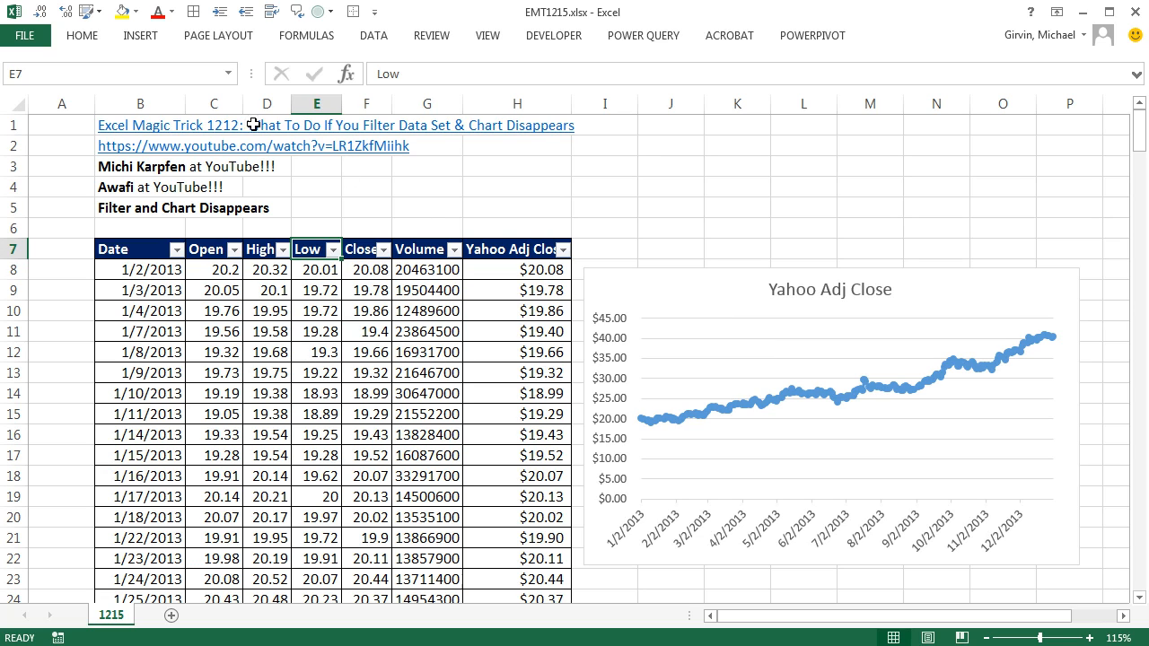